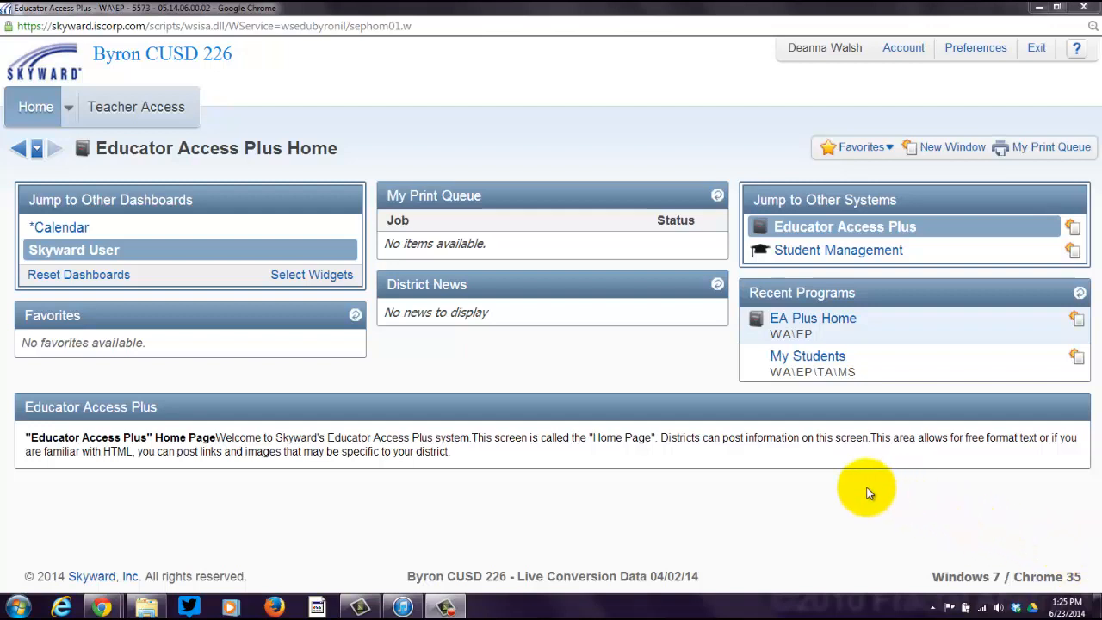
mouse_move(162, 107)
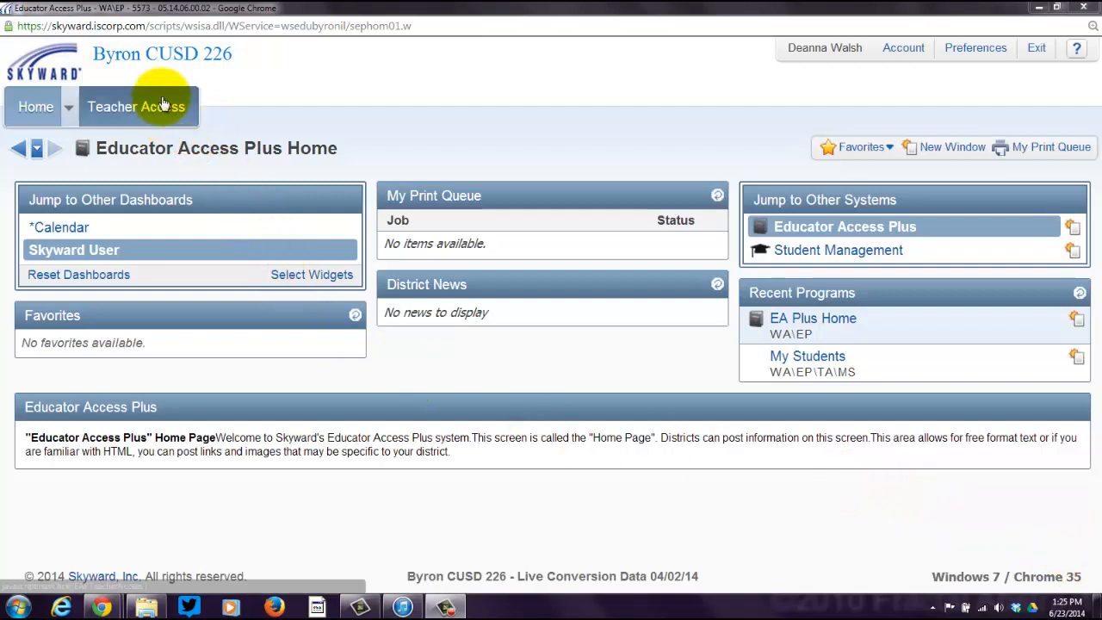
Go to My Gradebook via Teacher Access to see the list of classes
click(138, 107)
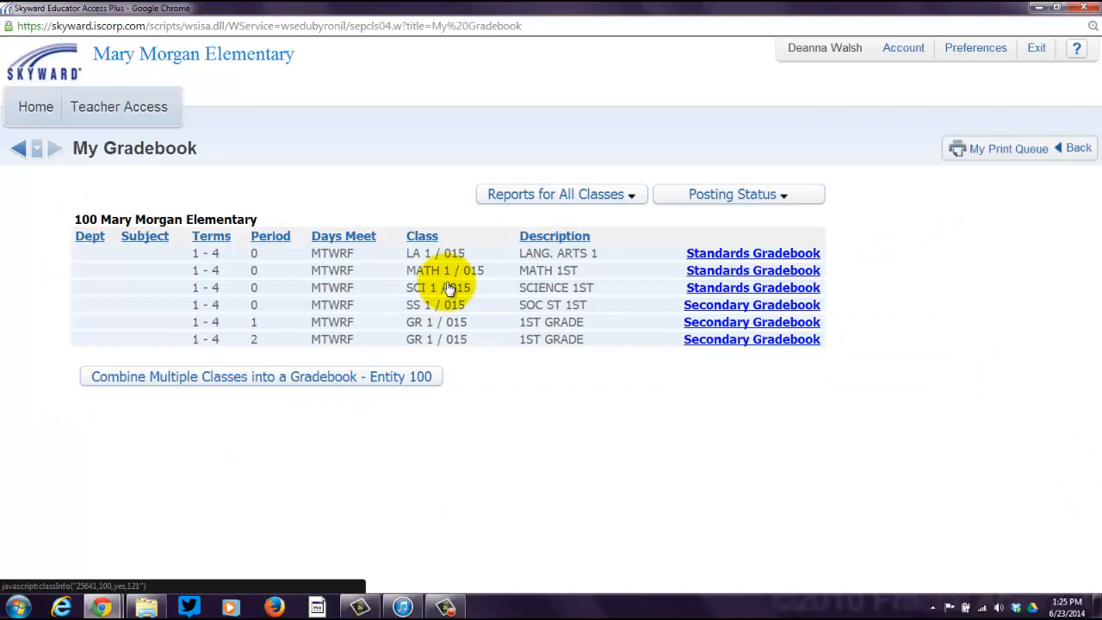
mouse_move(598, 326)
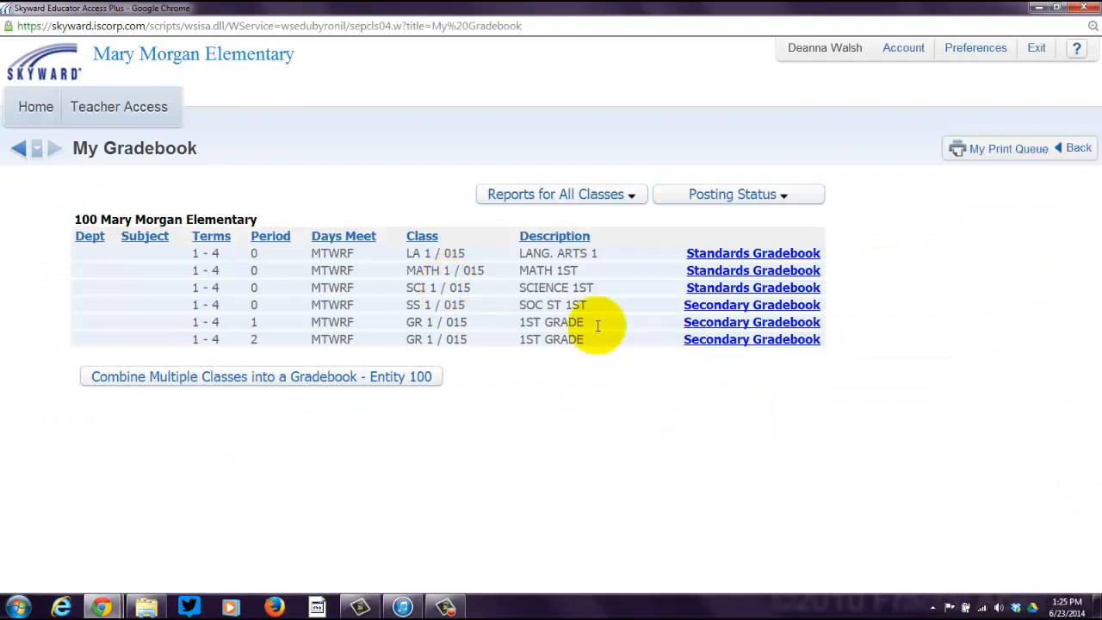
mouse_move(778, 271)
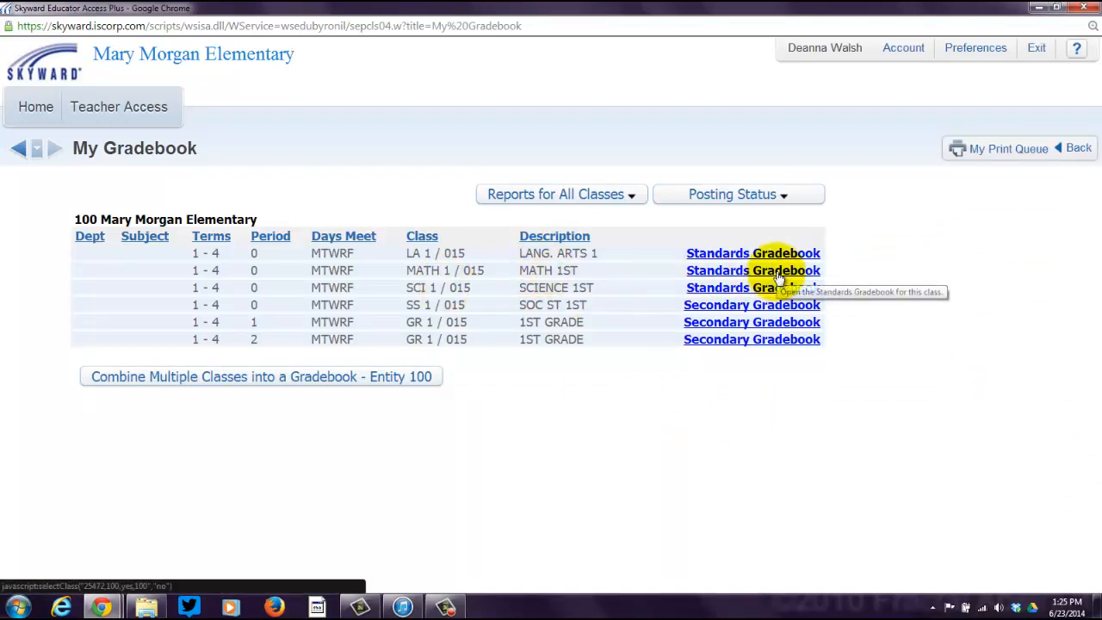
Open the MATH 1st Standards Gradebook, briefly peeking at the Attendance menu
click(752, 270)
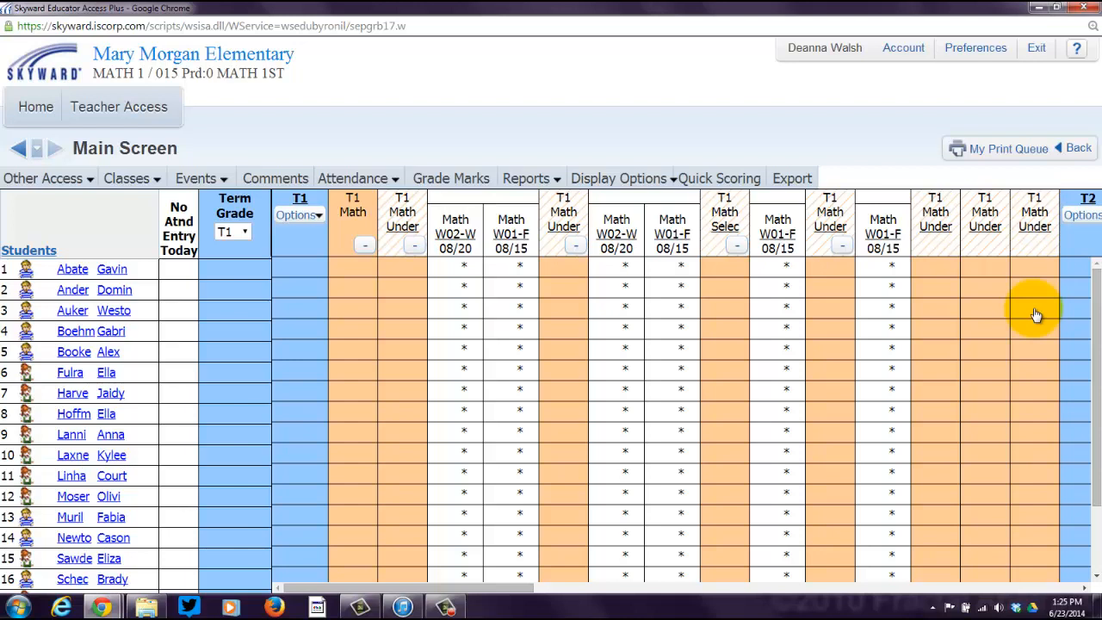
click(353, 178)
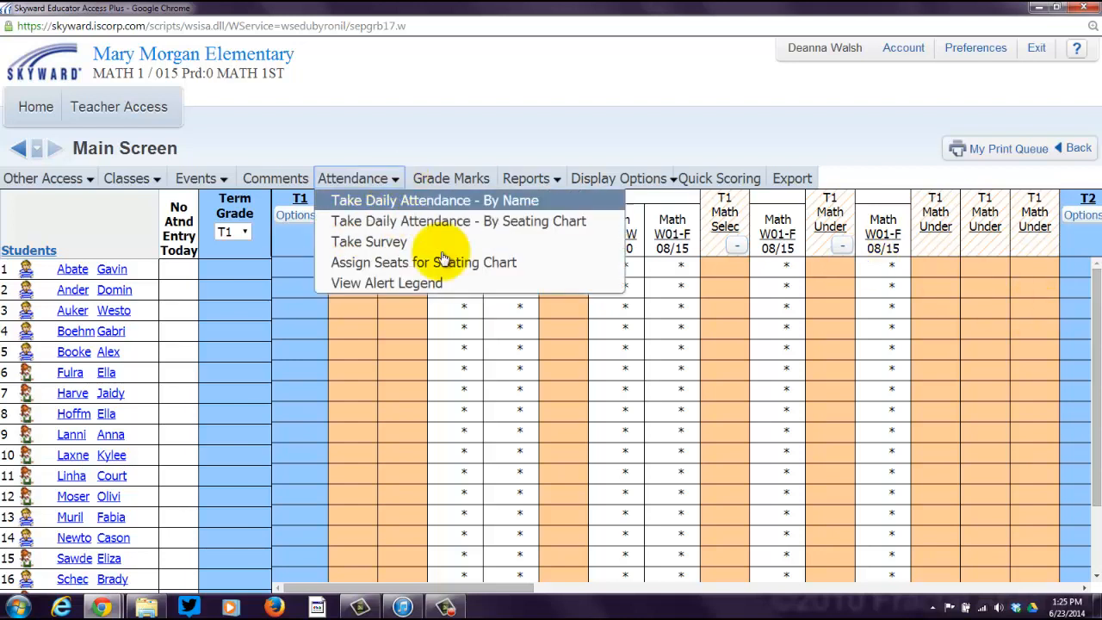
click(437, 200)
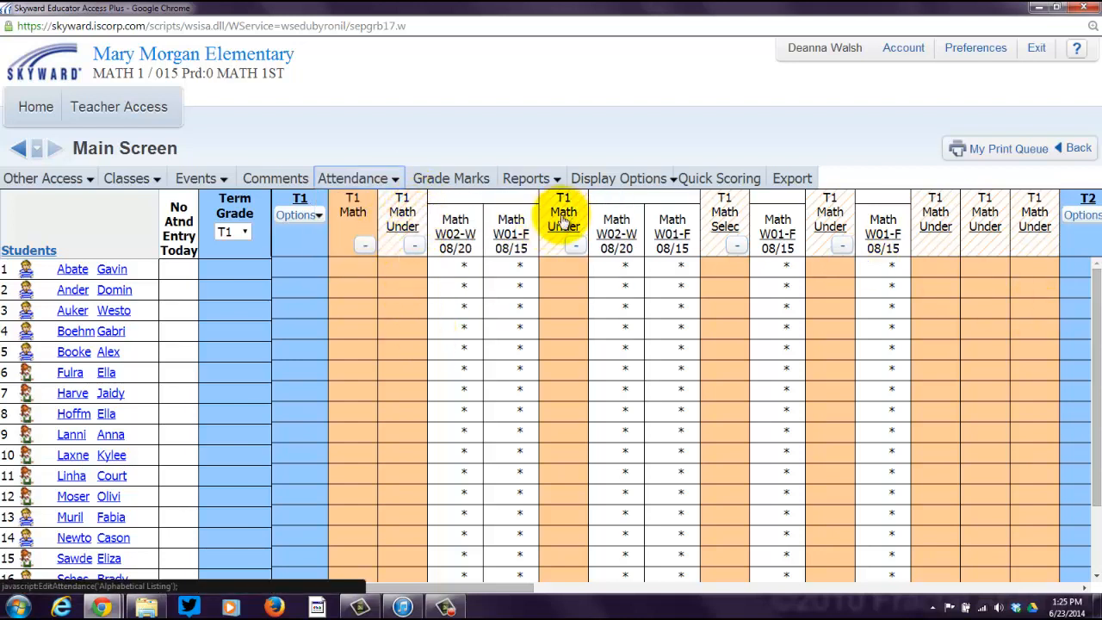
mouse_move(937, 225)
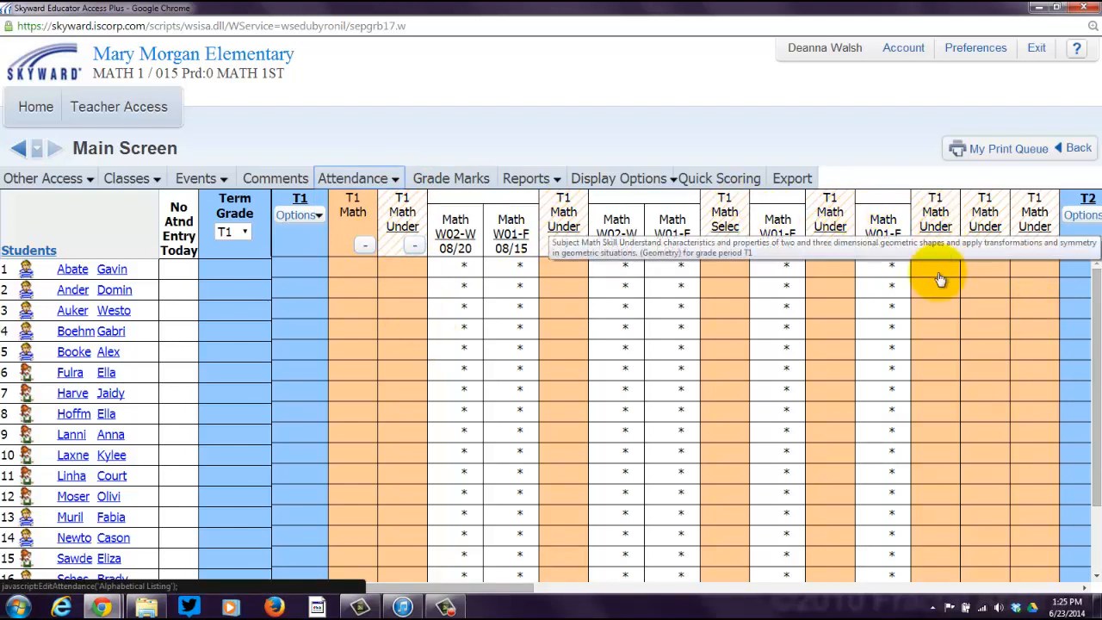
mouse_move(449, 498)
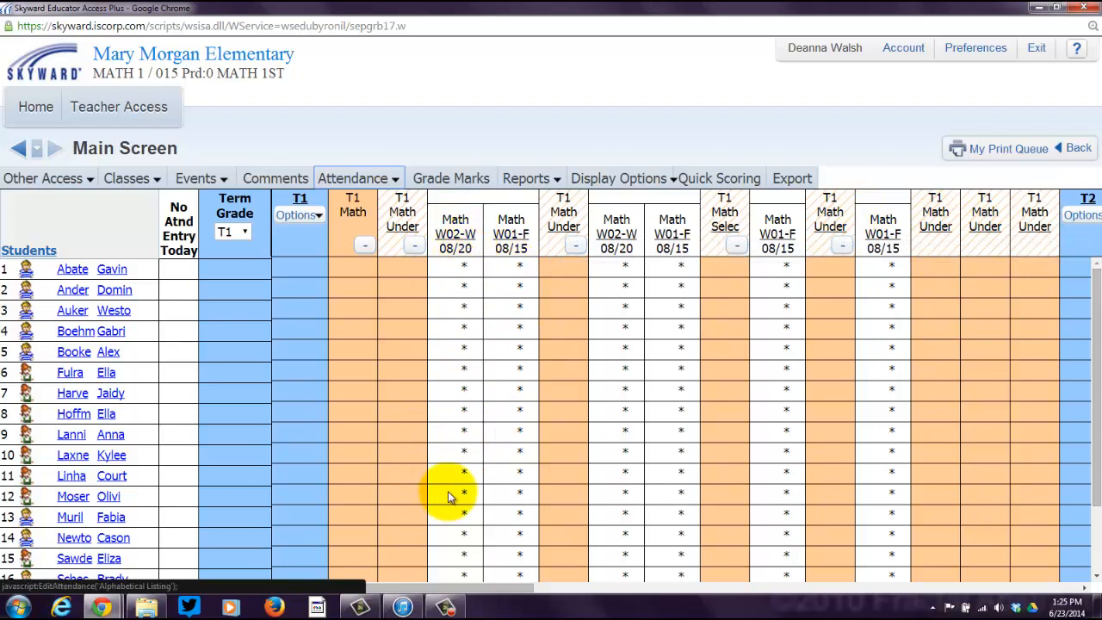
mouse_move(497, 555)
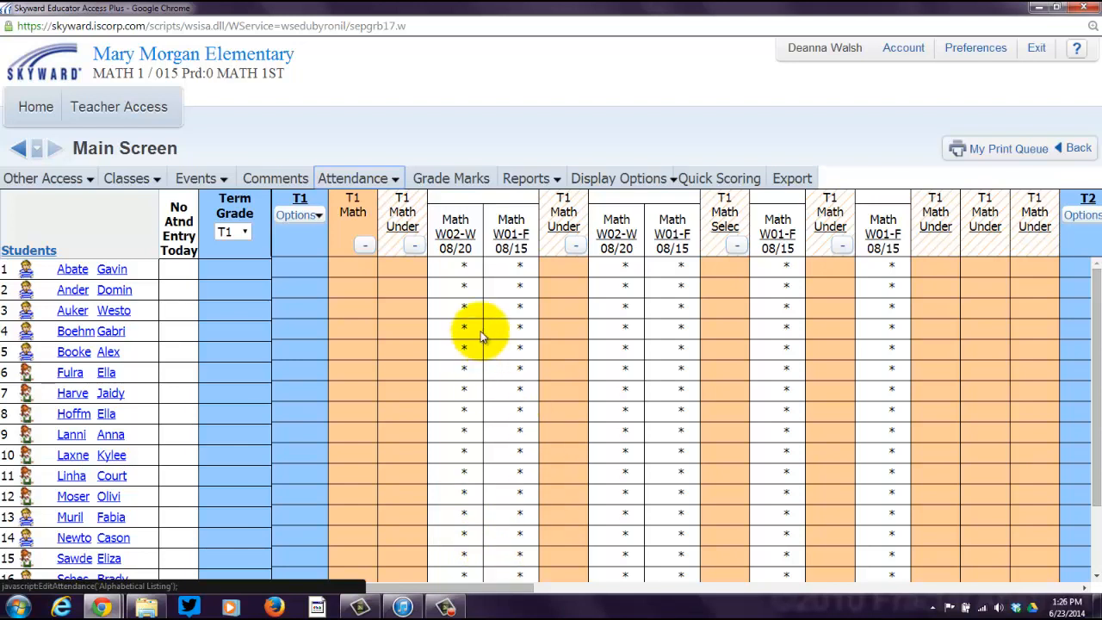
click(355, 177)
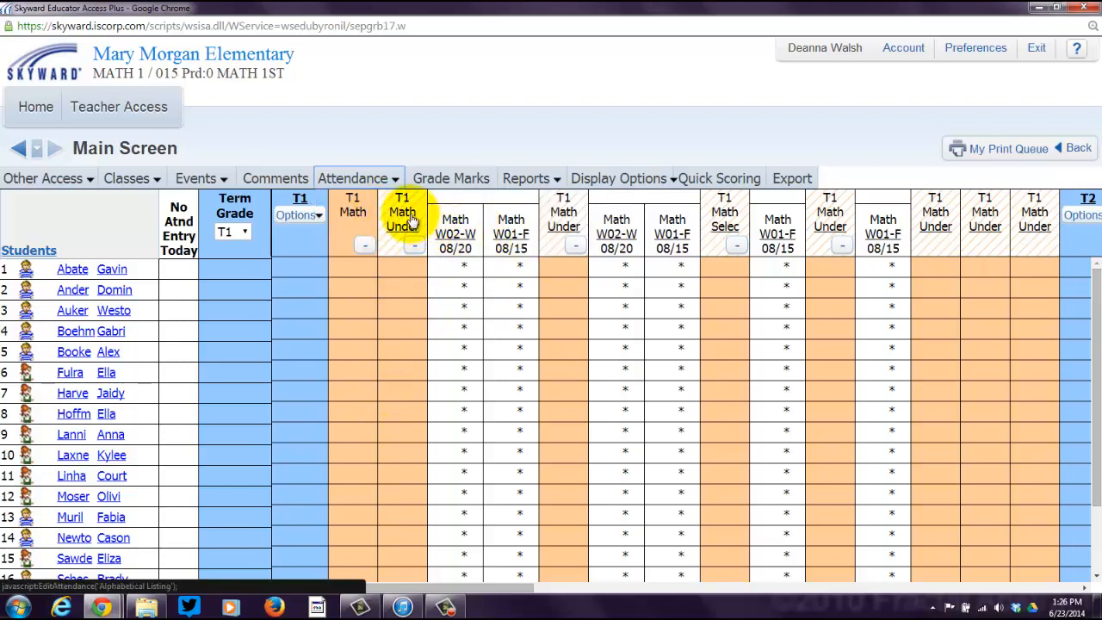
mouse_move(403, 220)
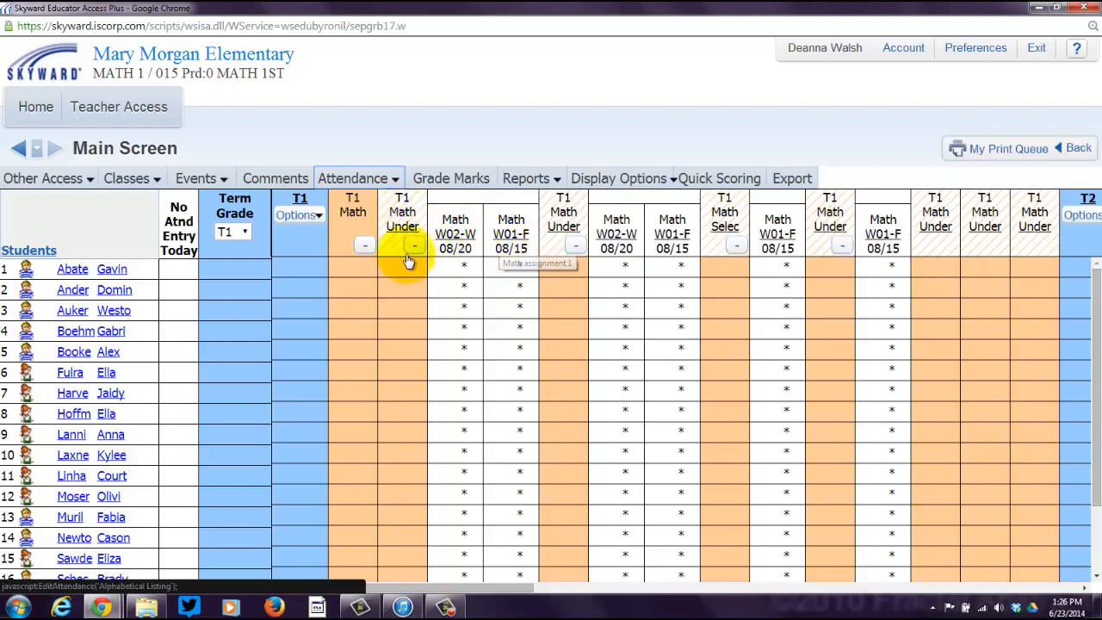
mouse_move(637, 234)
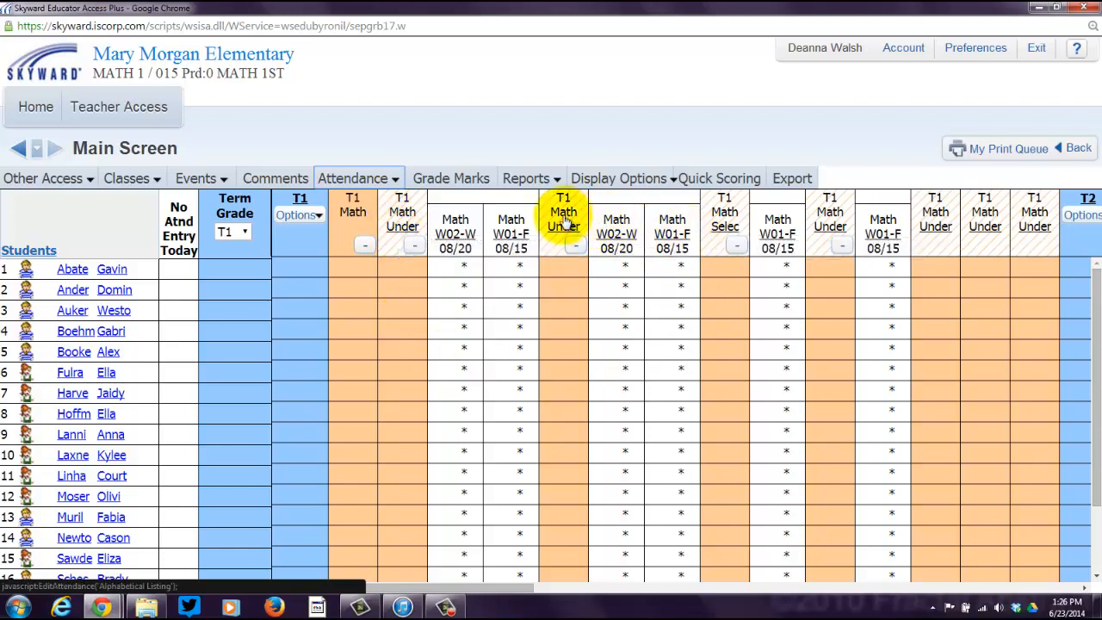
mouse_move(740, 222)
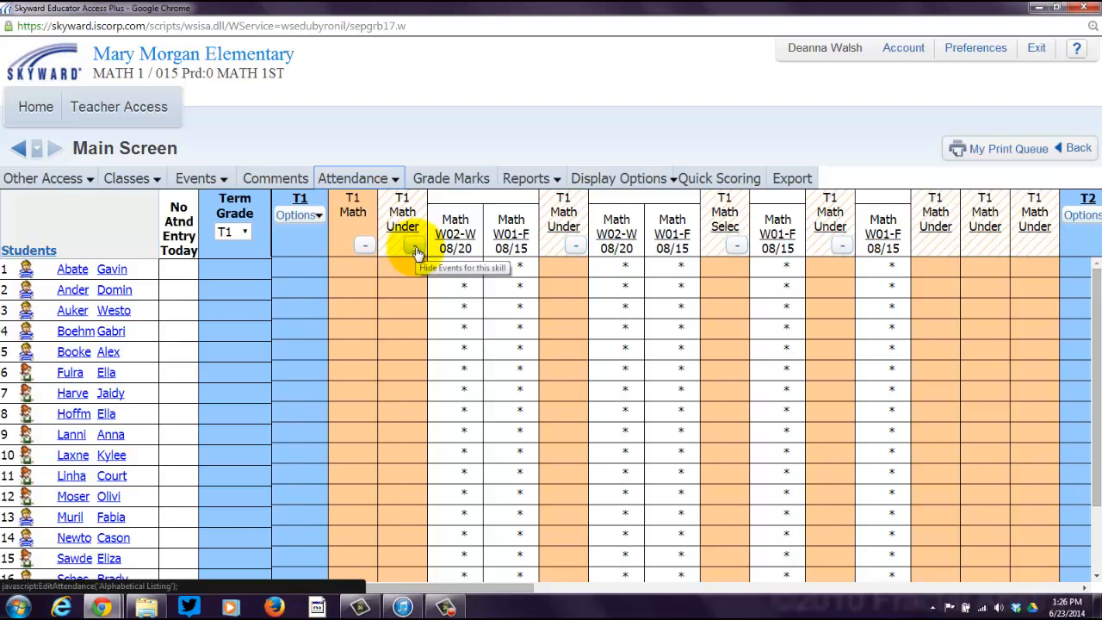
click(417, 248)
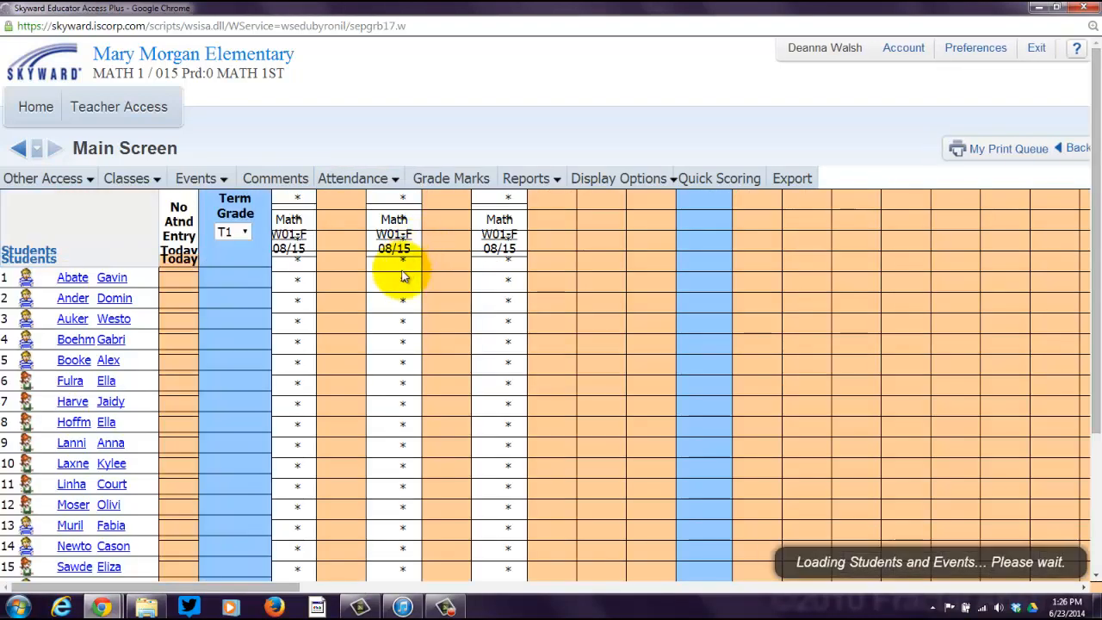
mouse_move(710, 499)
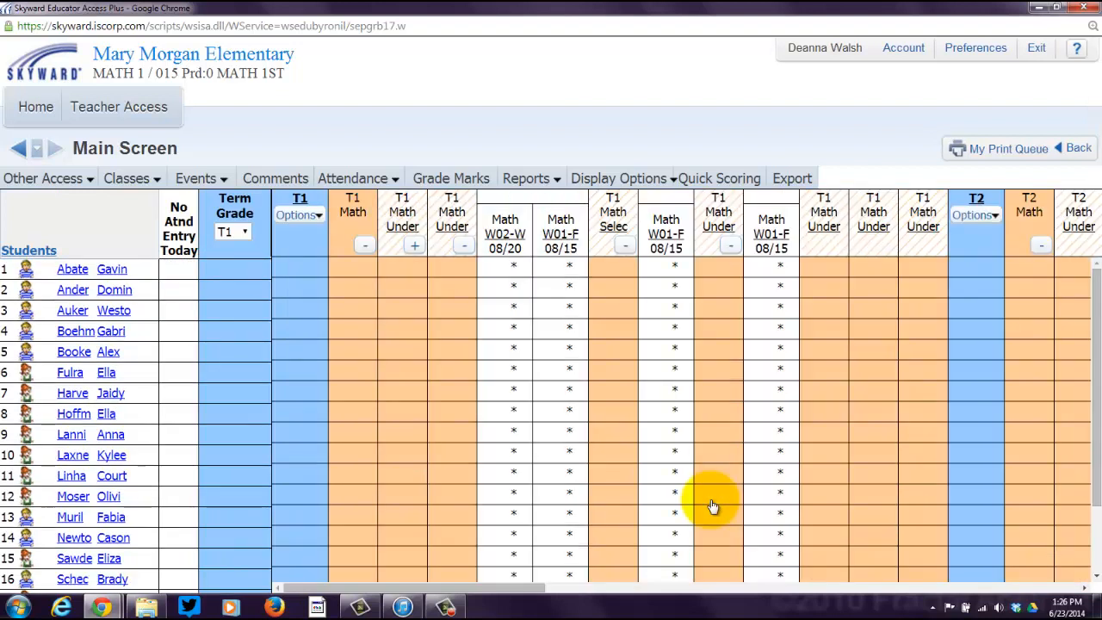
mouse_move(423, 441)
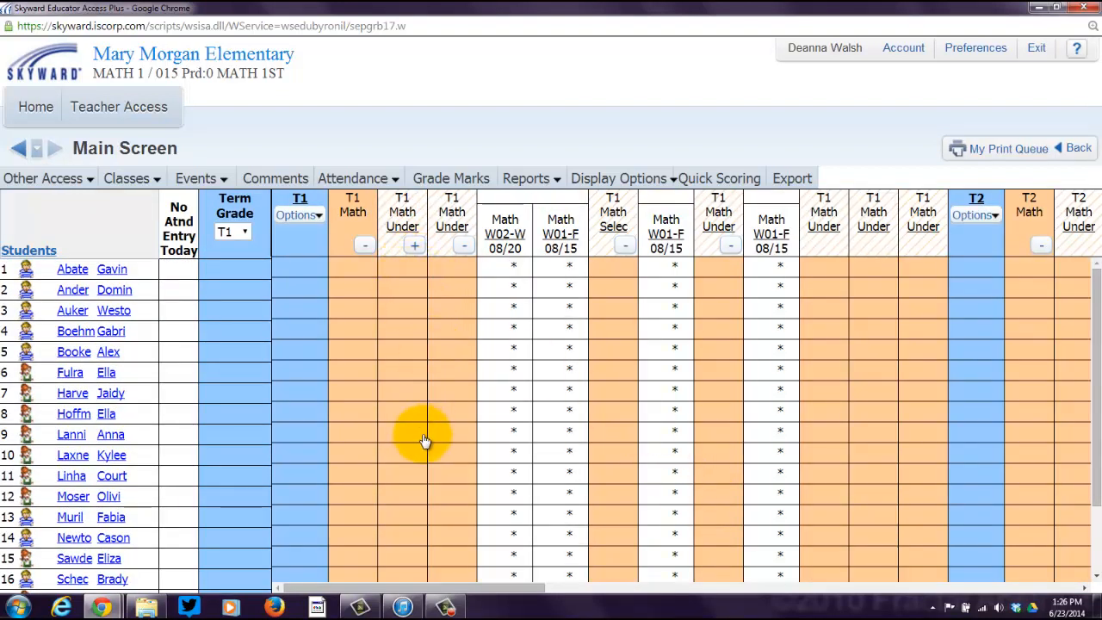
mouse_move(782, 330)
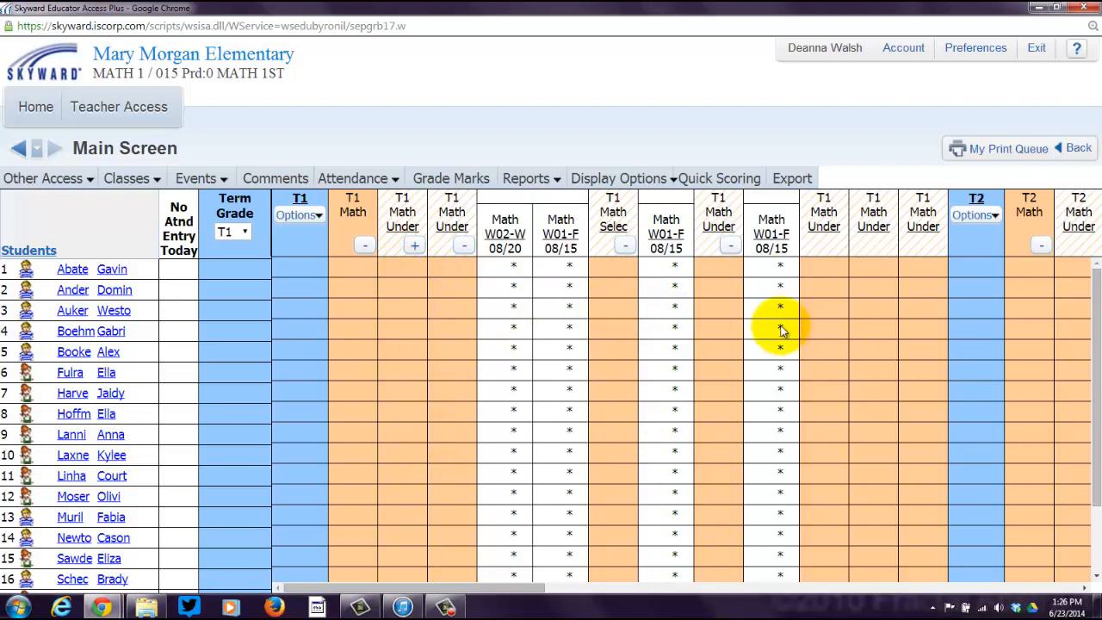
click(413, 245)
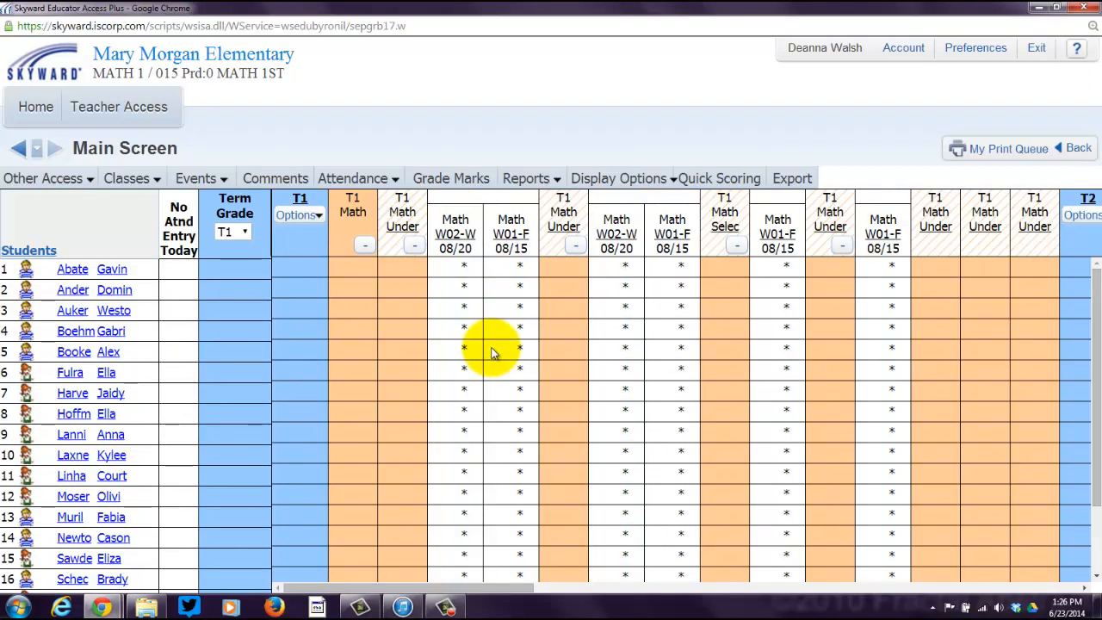
mouse_move(501, 348)
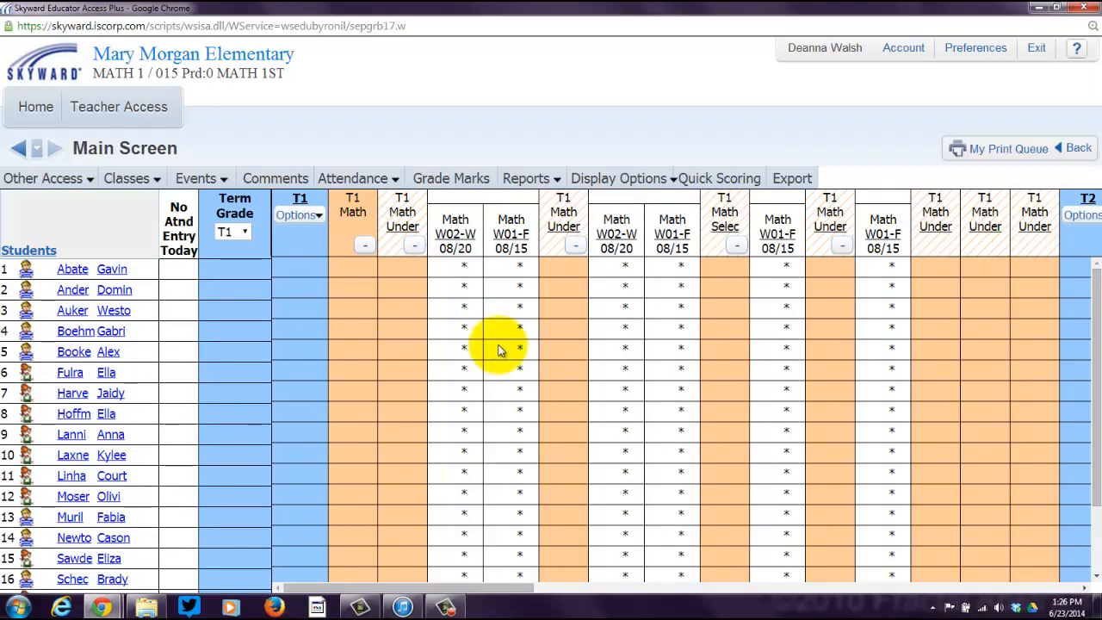
mouse_move(431, 308)
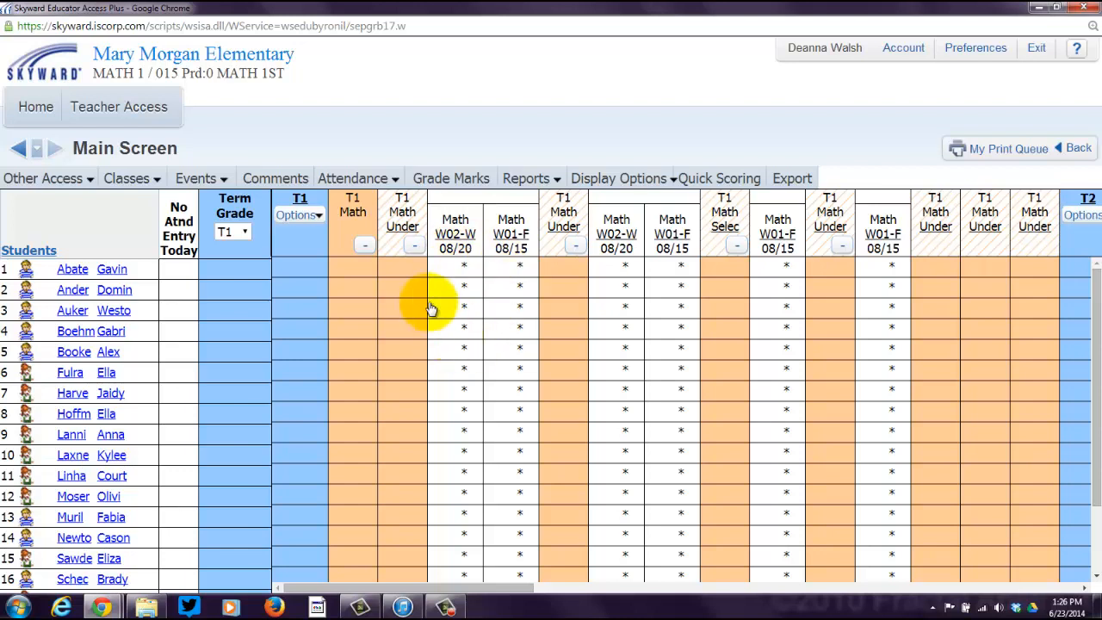
mouse_move(469, 274)
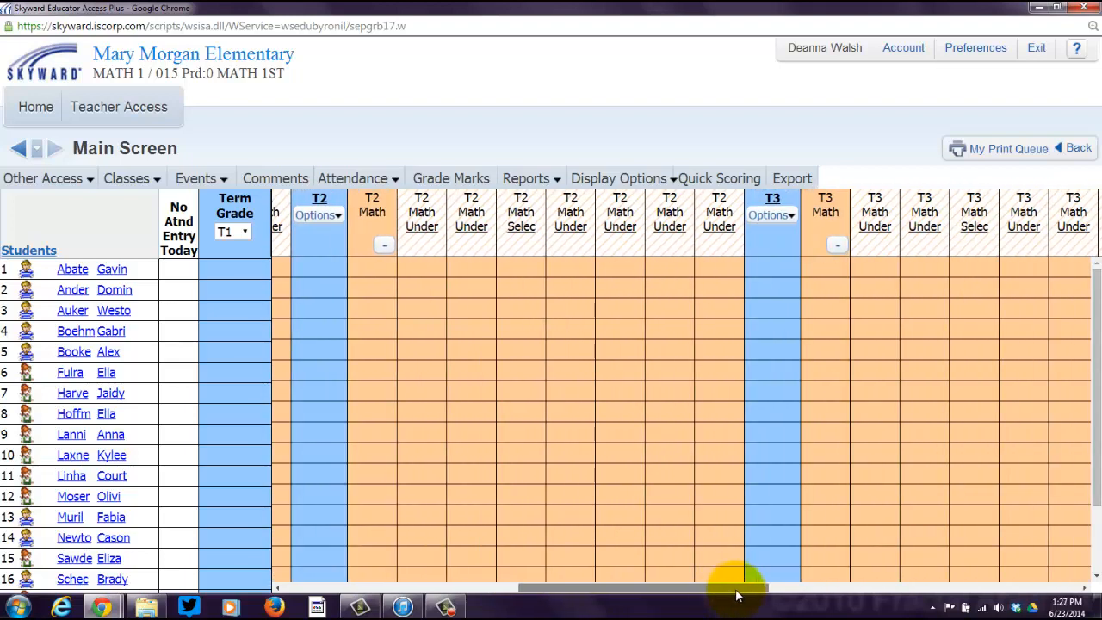
mouse_move(670, 220)
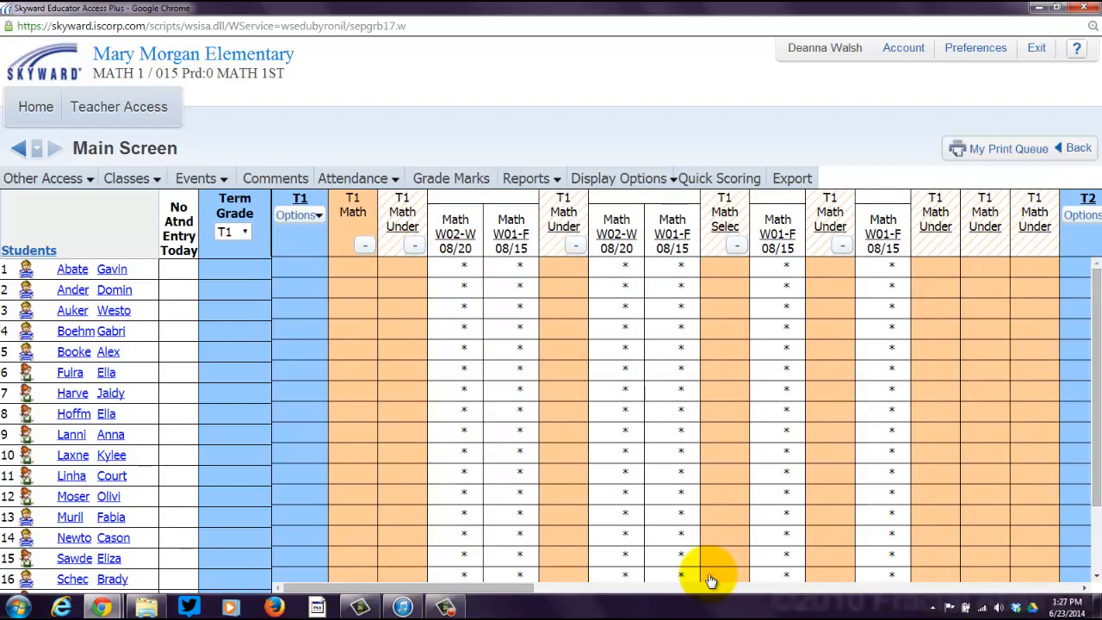
mouse_move(444, 487)
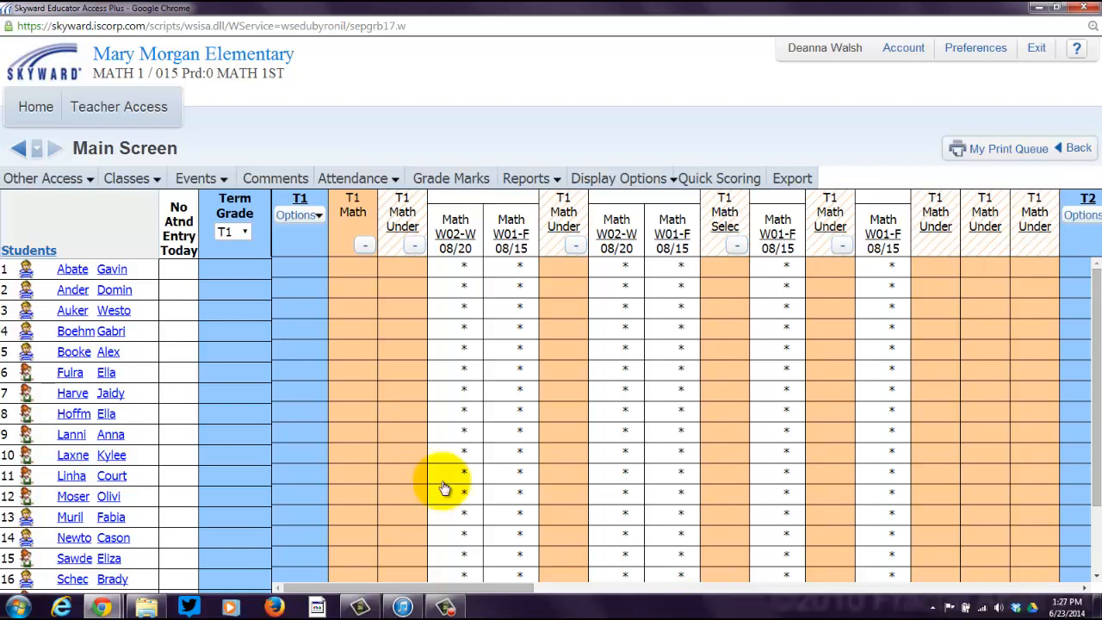
Show the Events menu with its add, list and export/import choices
click(196, 178)
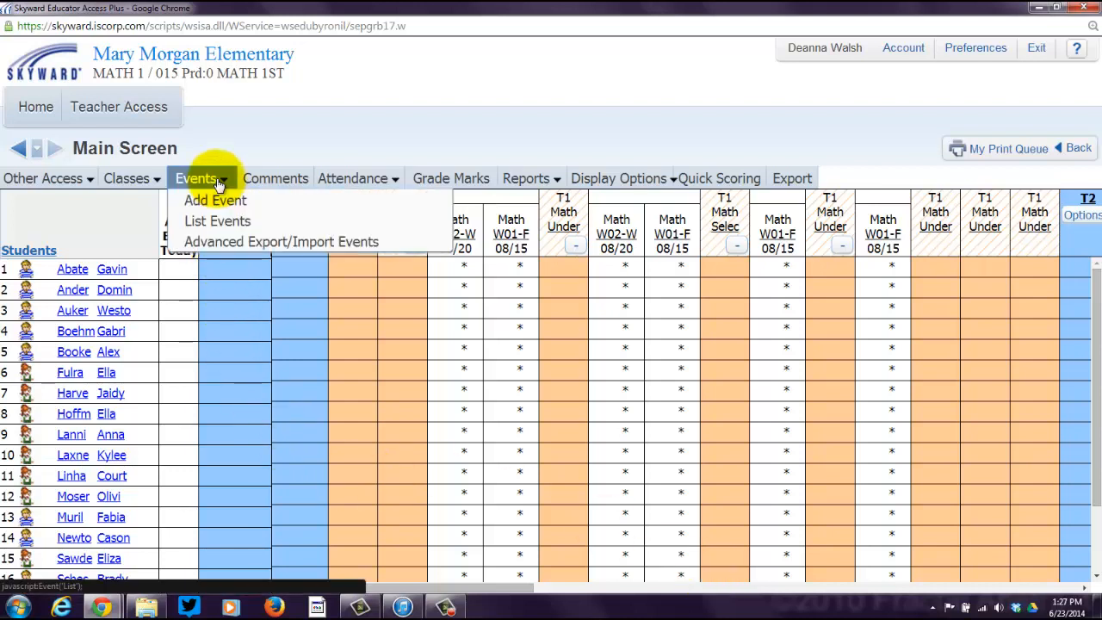
mouse_move(215, 200)
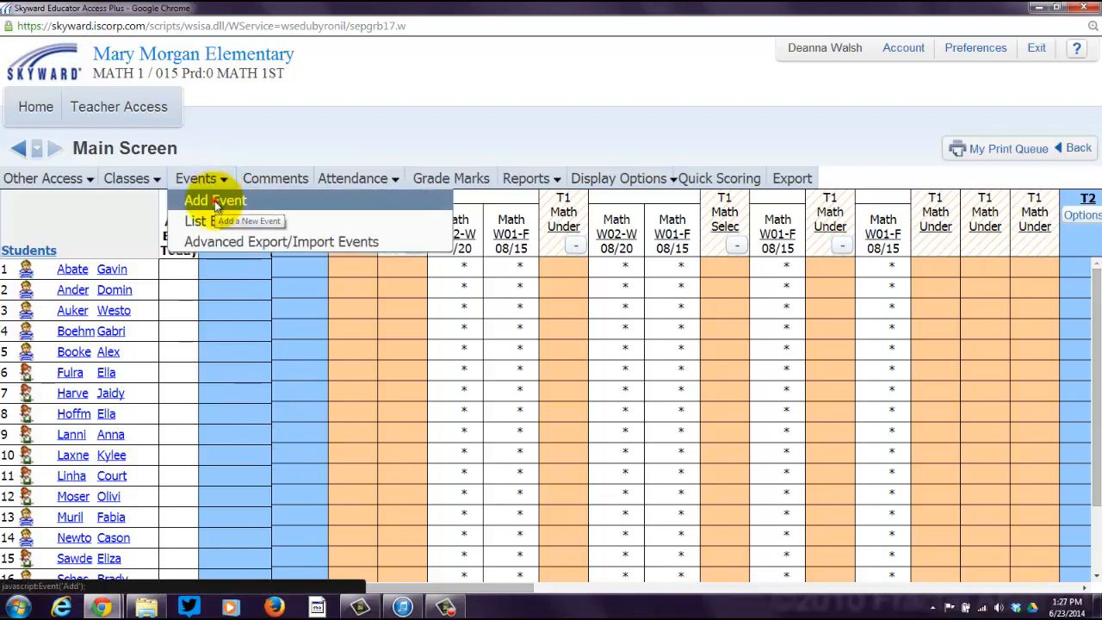
click(213, 200)
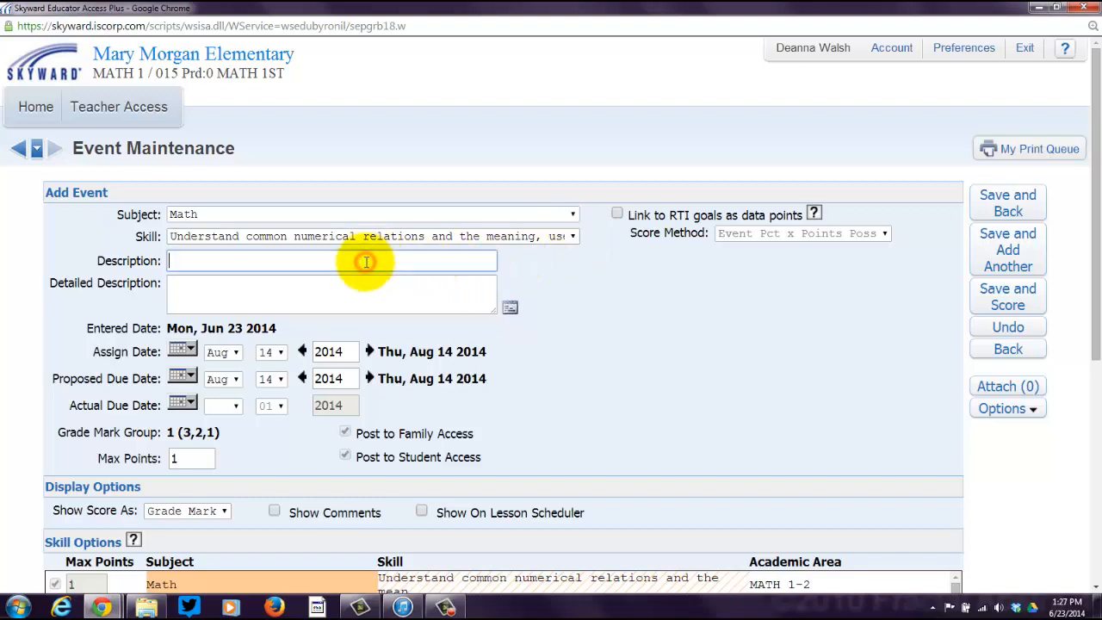
text(Math b)
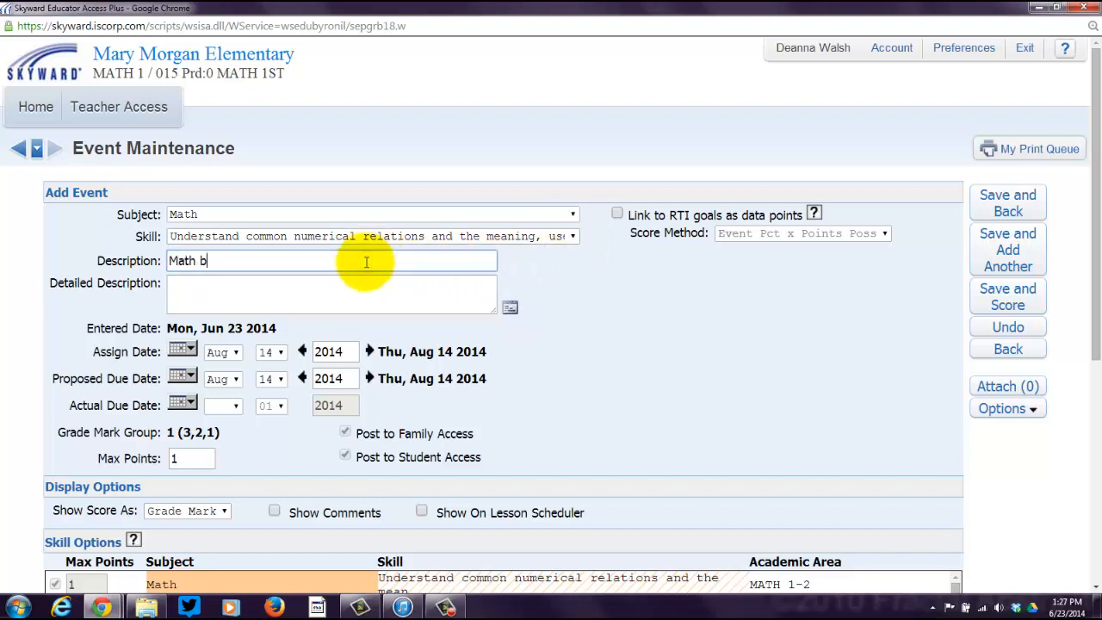
text(Assignment)
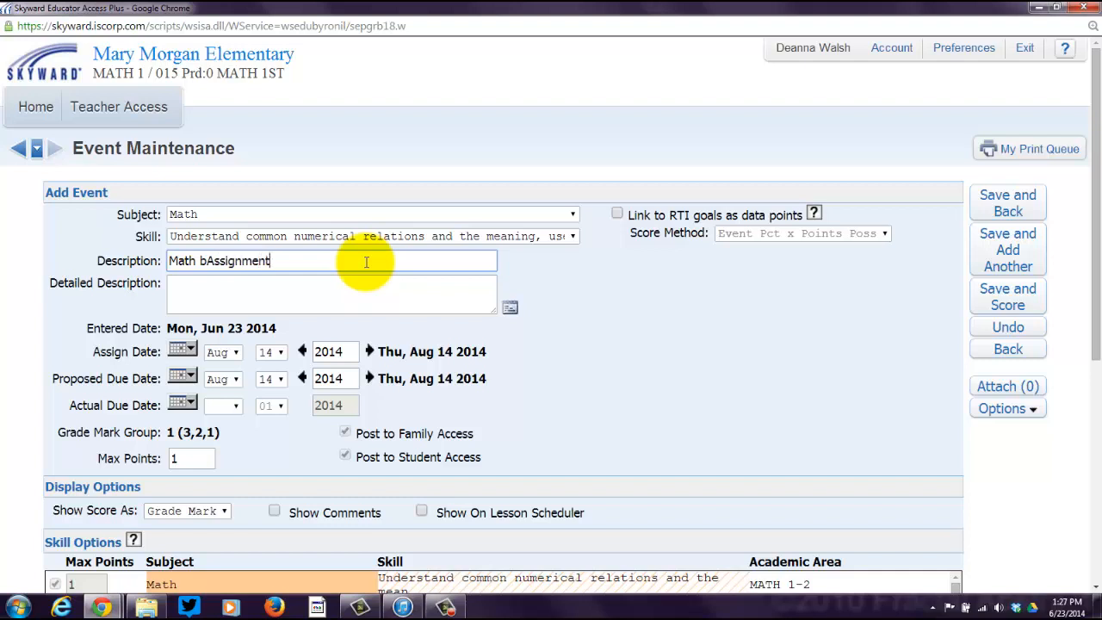
key(BackSpace)
text( 3)
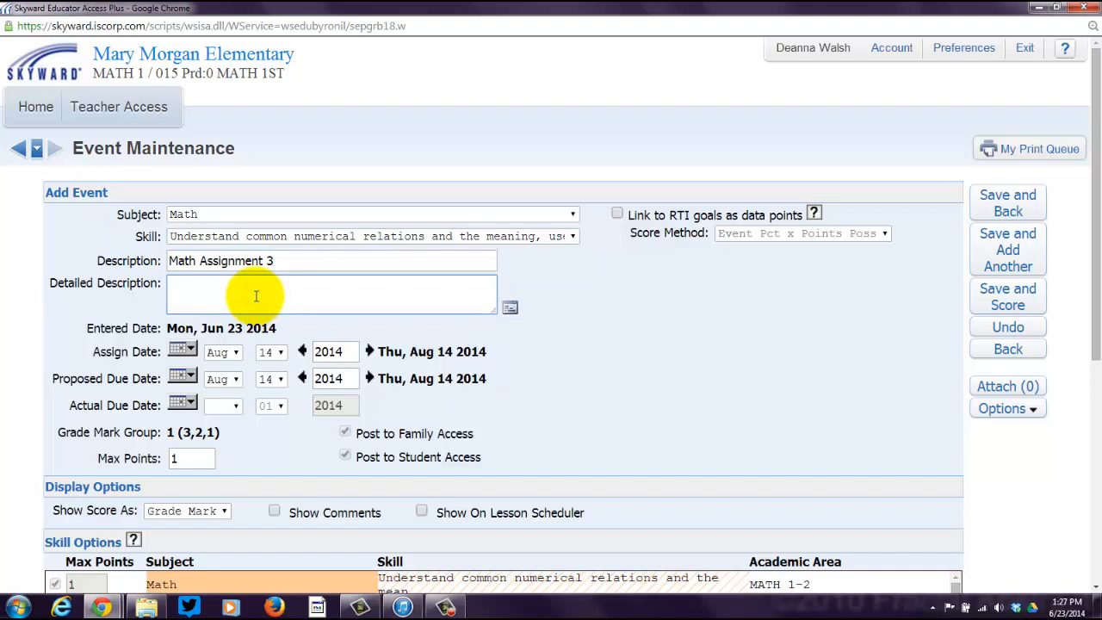
text(This is)
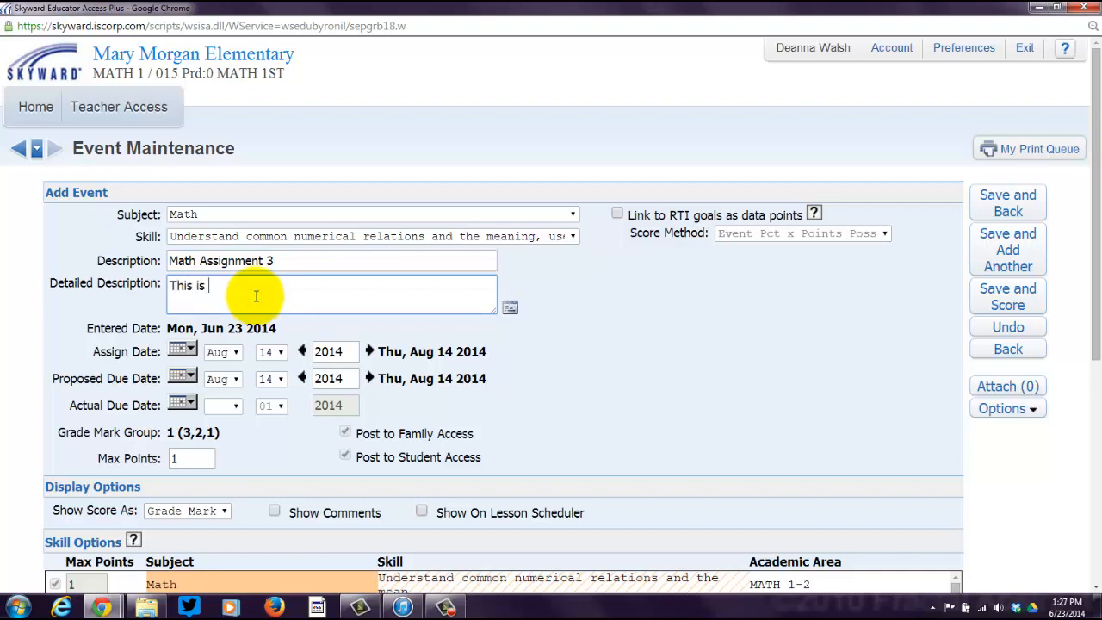
text(optional.)
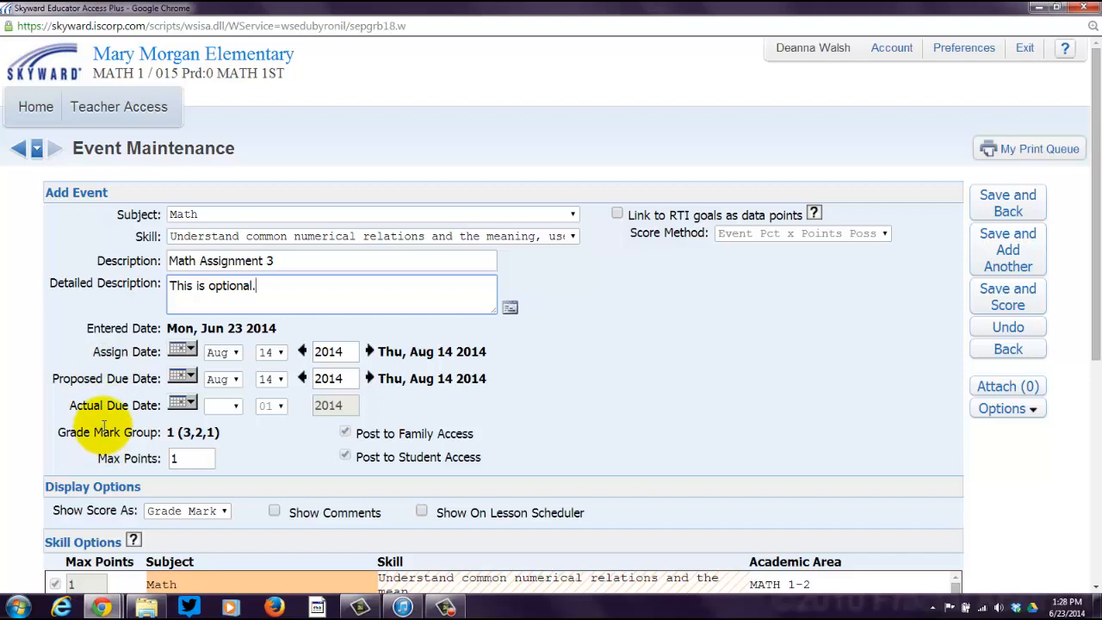
mouse_move(114, 378)
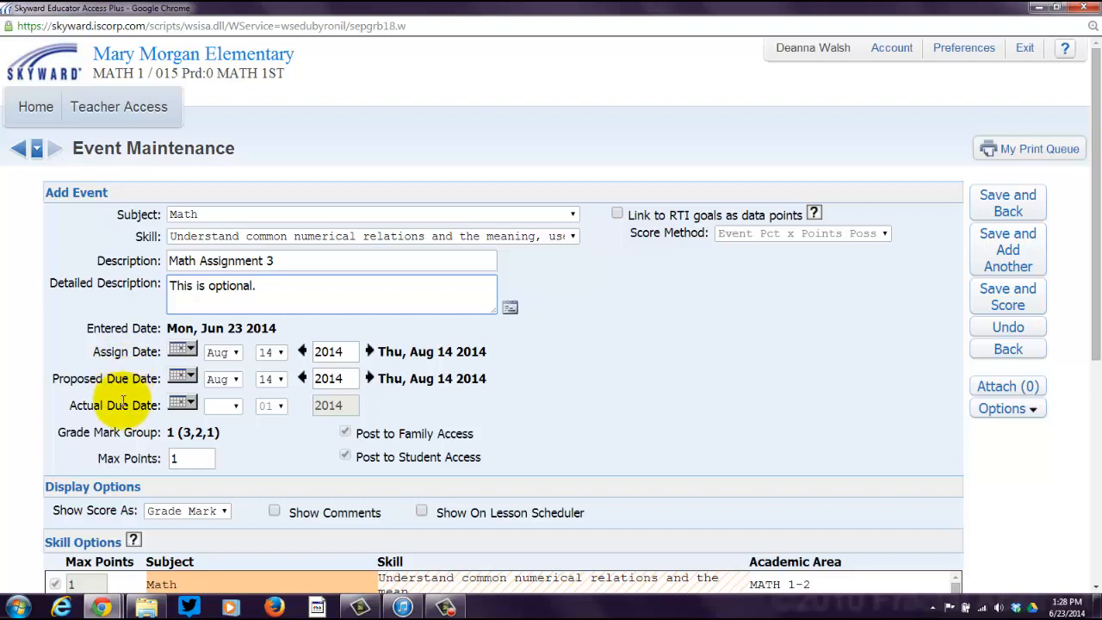
mouse_move(122, 418)
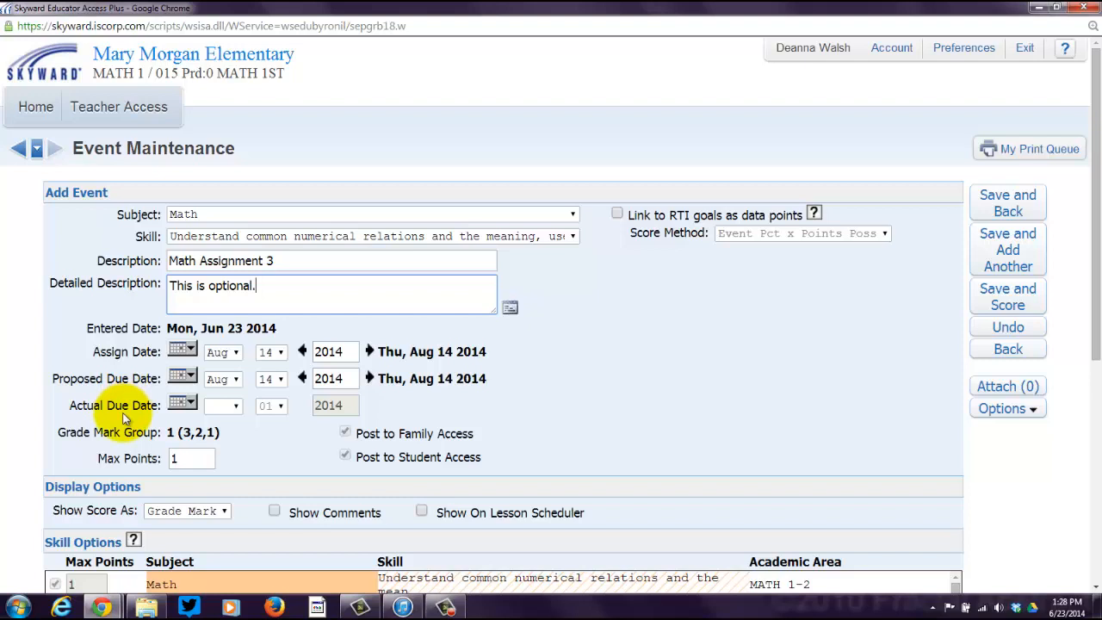
mouse_move(176, 406)
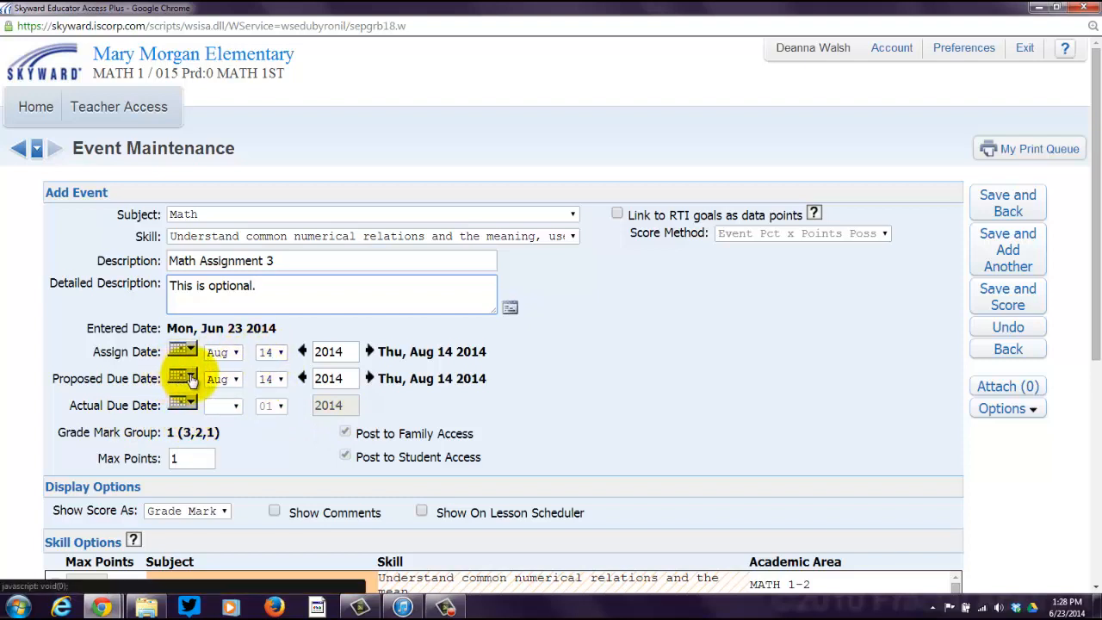
Pick Mon, Aug 18 2014 from the calendar as the proposed due date
click(182, 379)
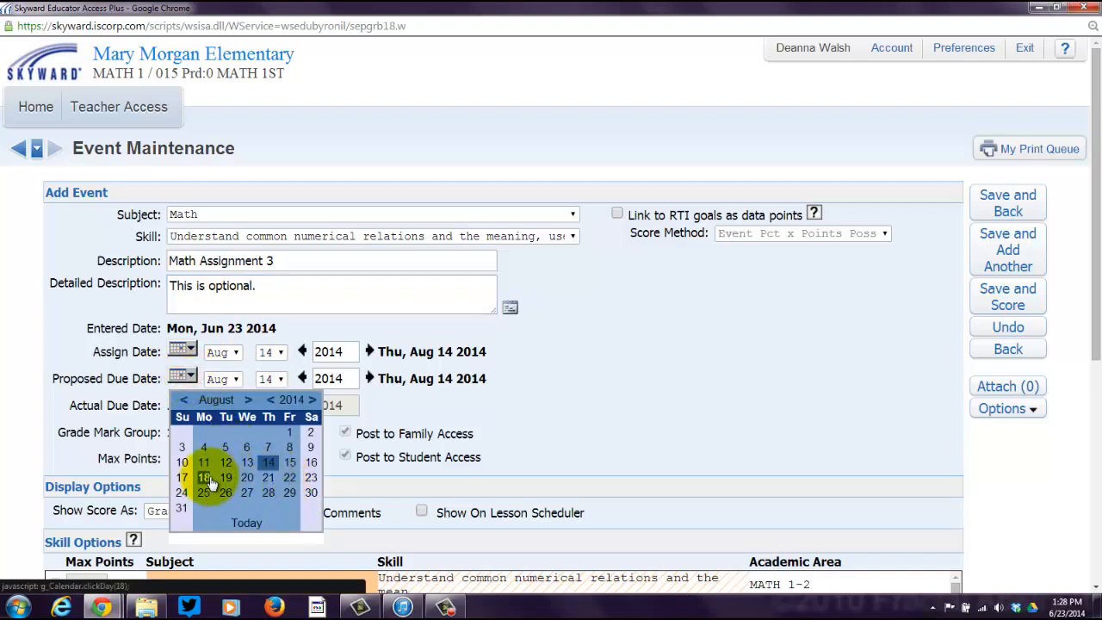
click(203, 477)
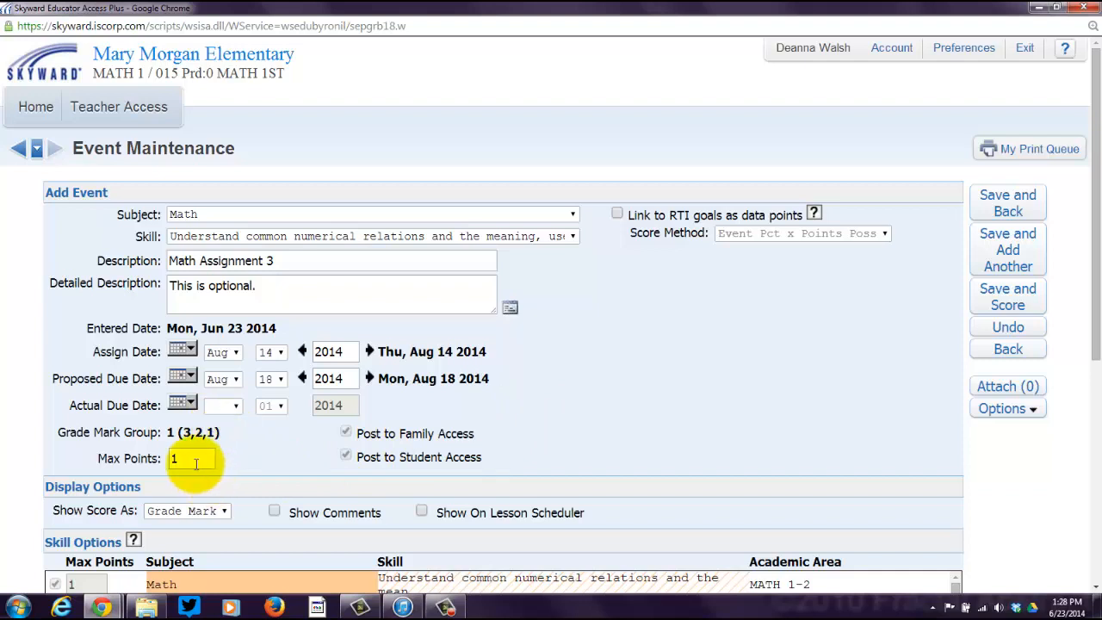
mouse_move(226, 458)
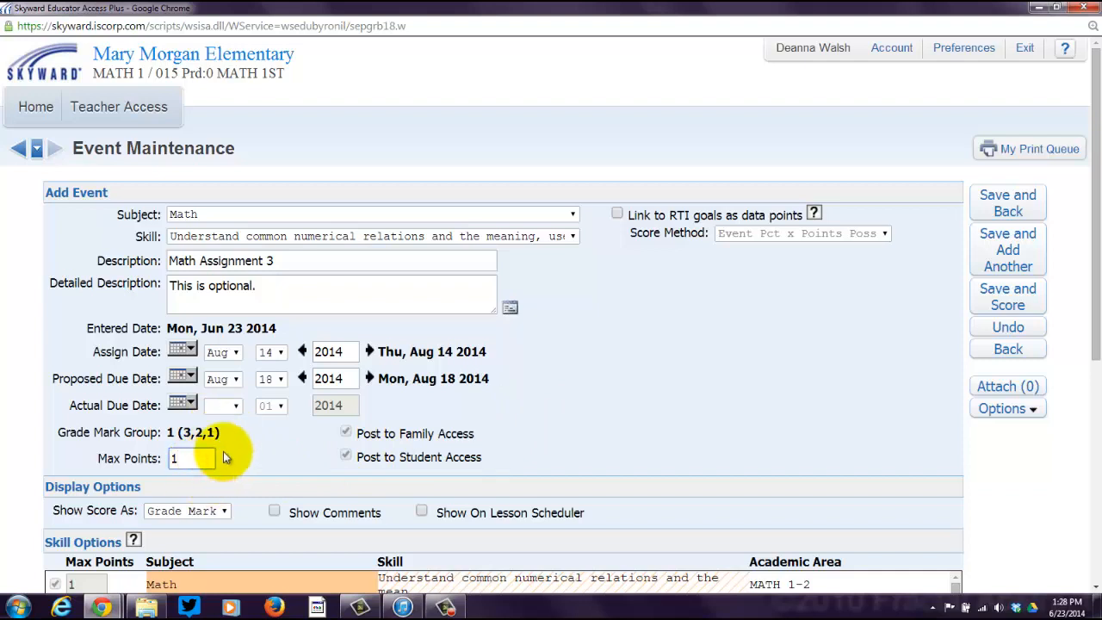
Set Max Points to 20 and also link the operations and measurement skills under Skill Options
text(20)
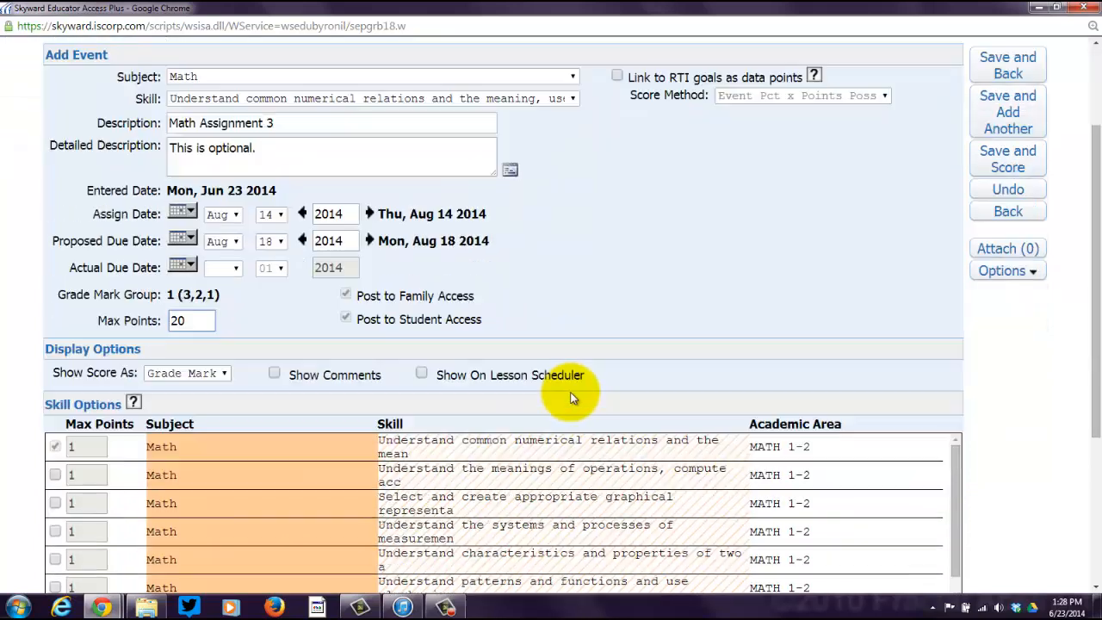
scroll(down, 3)
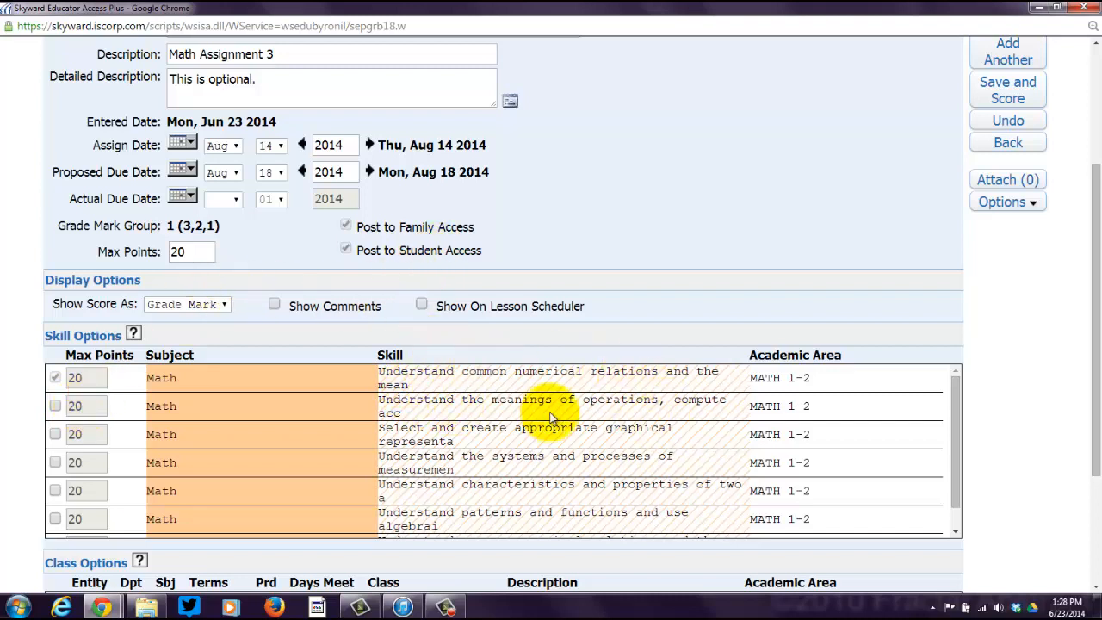
mouse_move(692, 331)
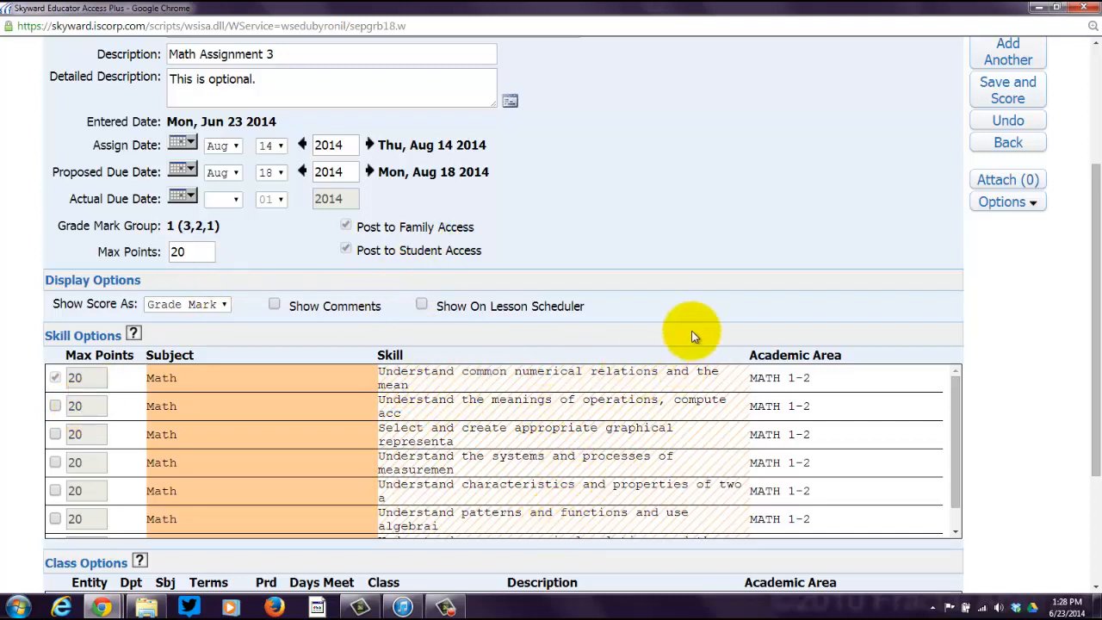
scroll(down, 3)
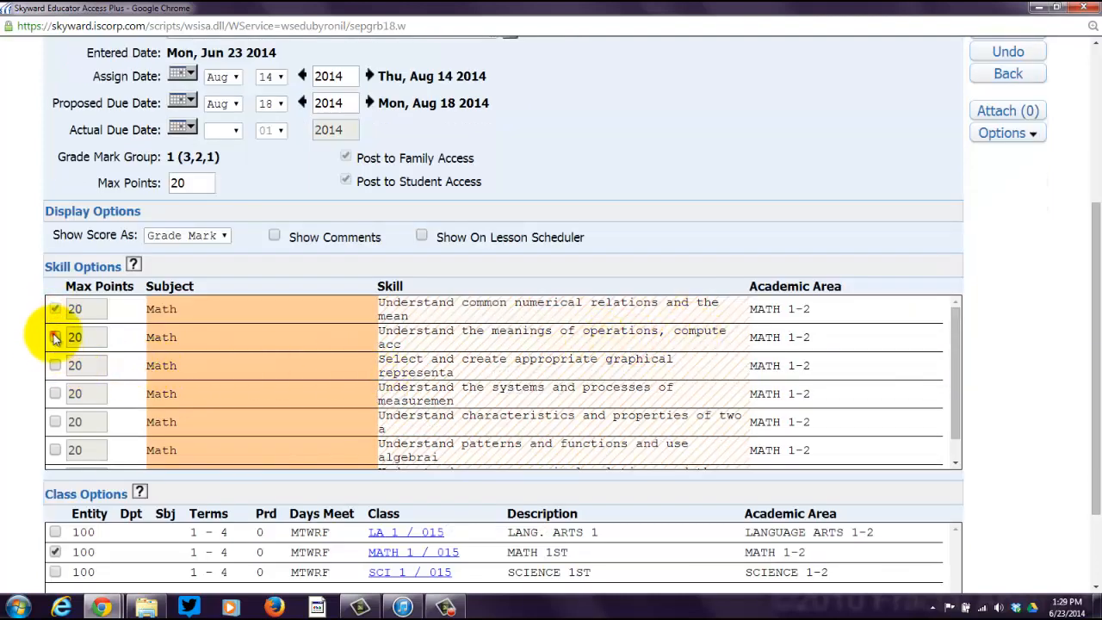
click(55, 336)
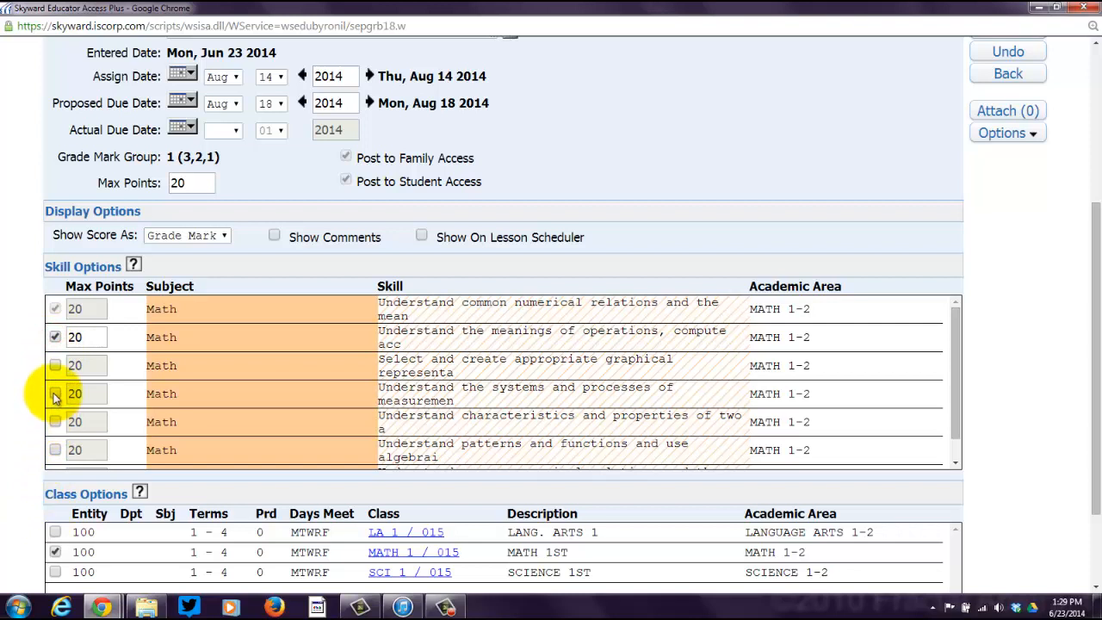
click(53, 393)
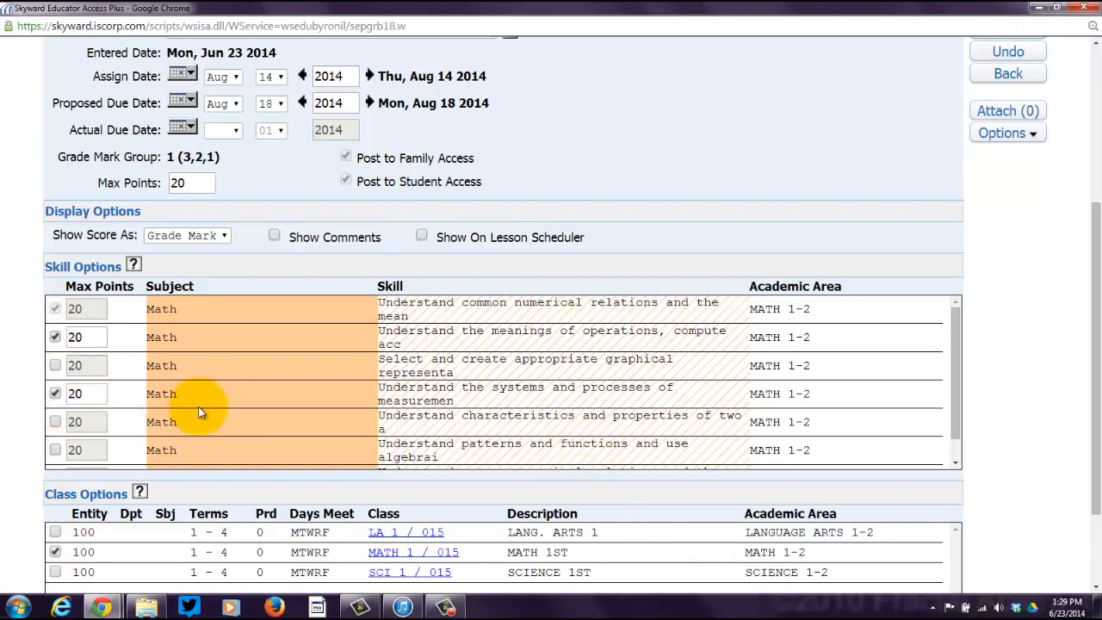
mouse_move(199, 414)
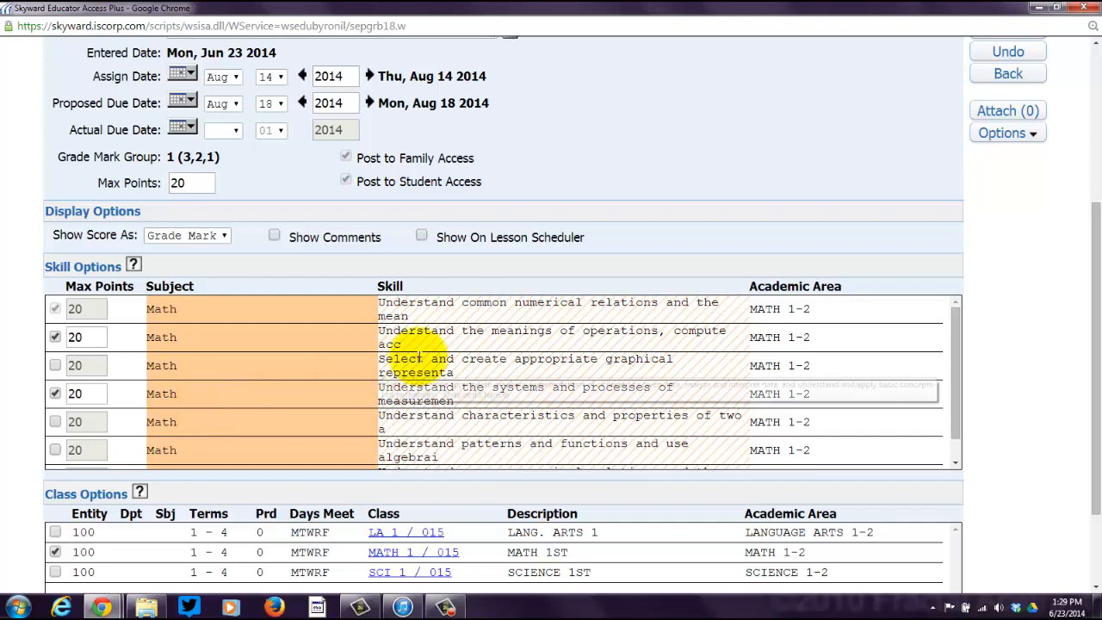
scroll(down, 3)
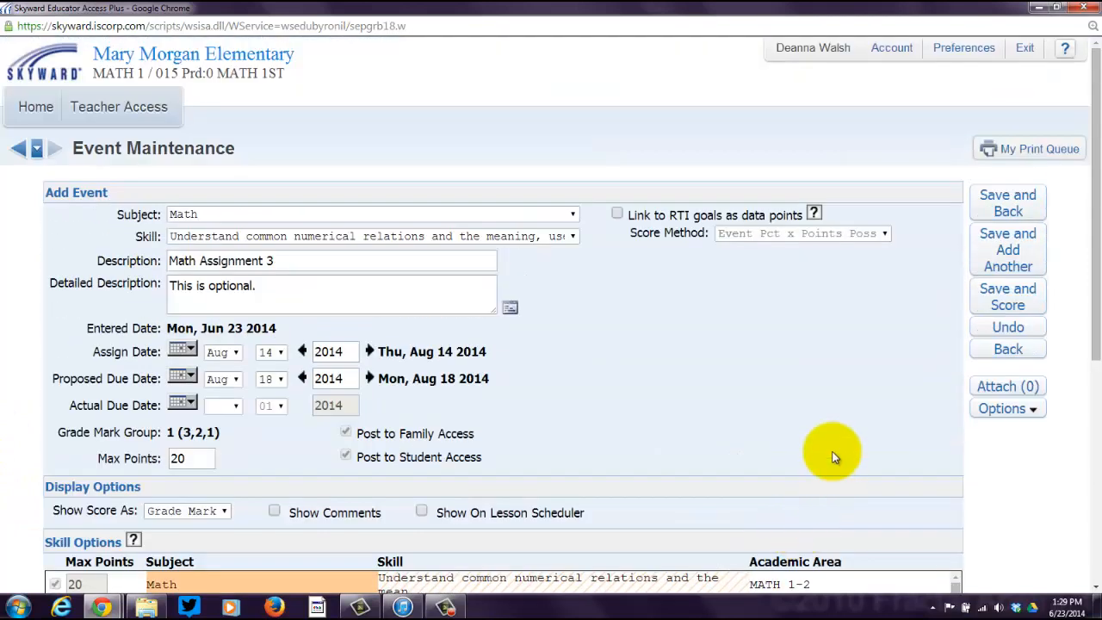
mouse_move(1039, 415)
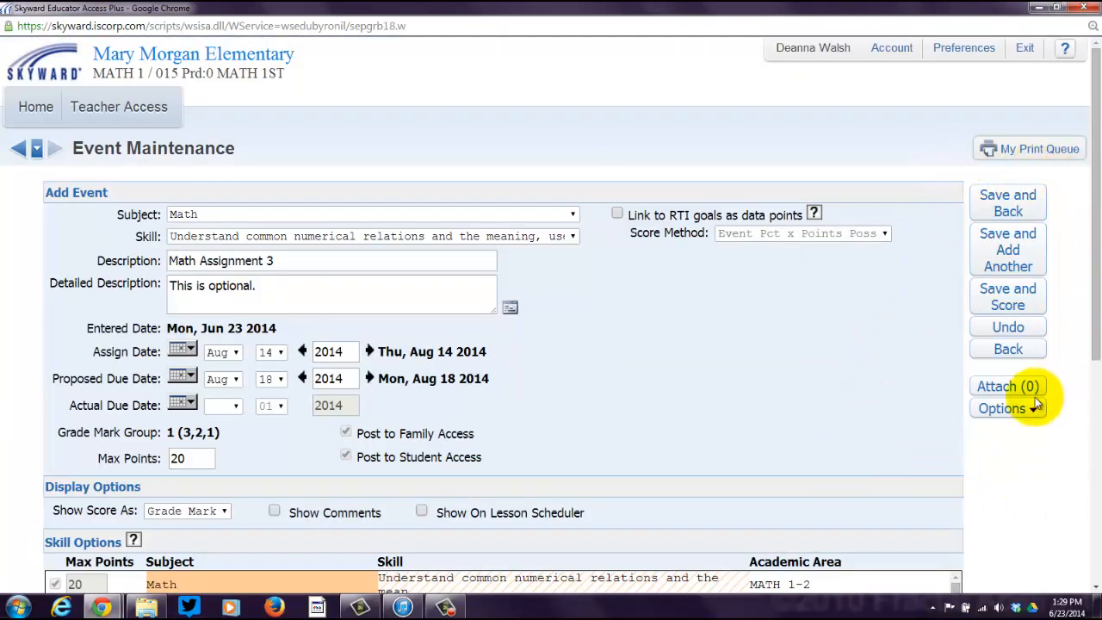
mouse_move(1007, 203)
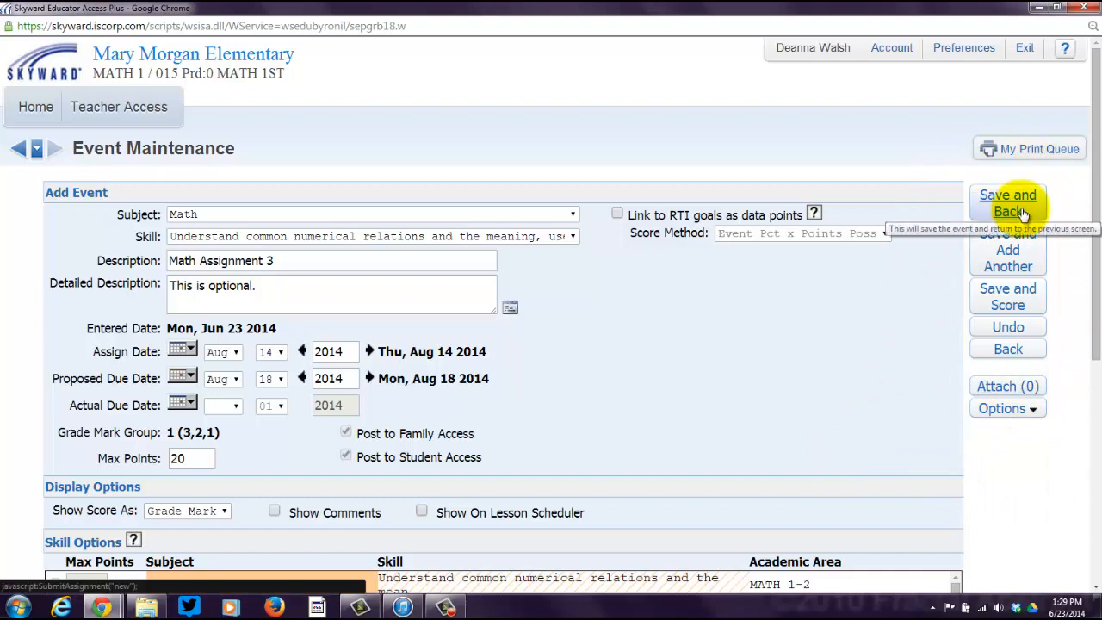
mouse_move(1007, 250)
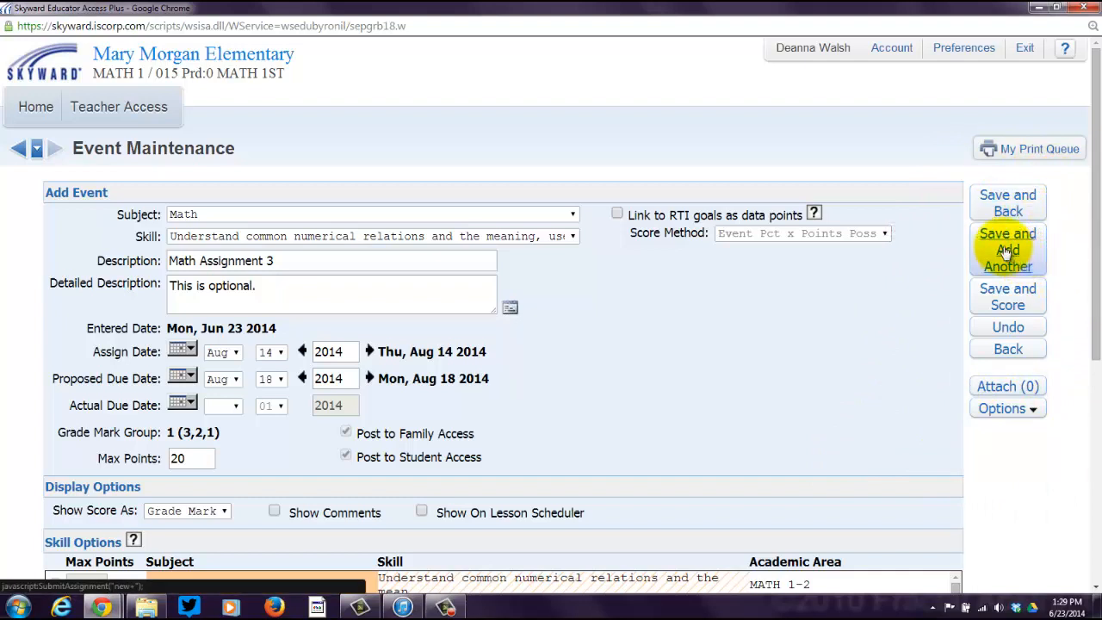
mouse_move(934, 288)
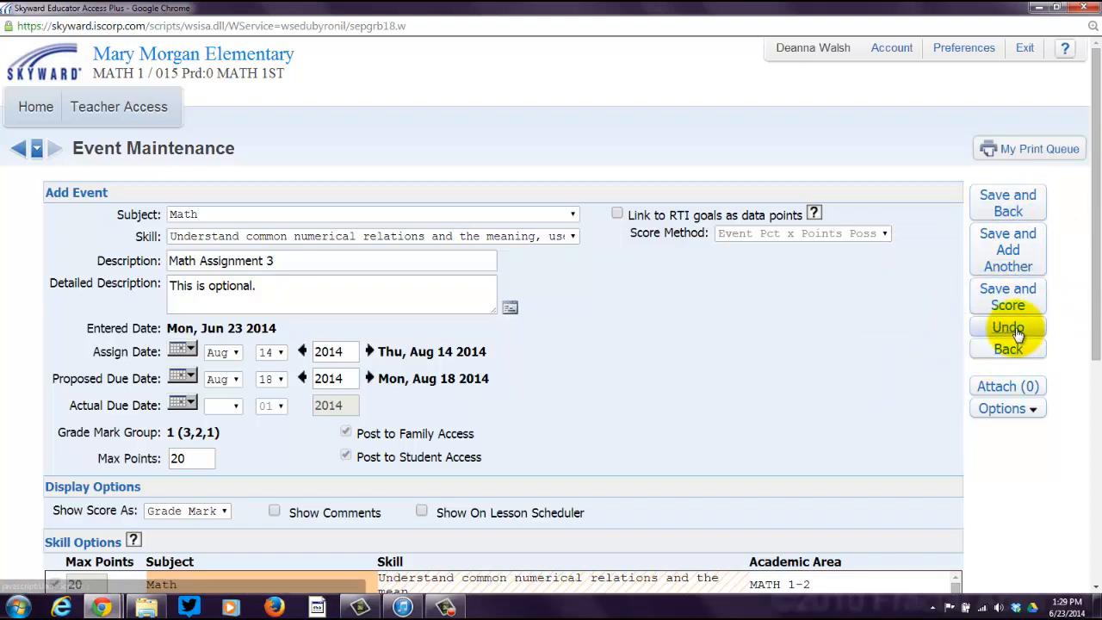
mouse_move(985, 369)
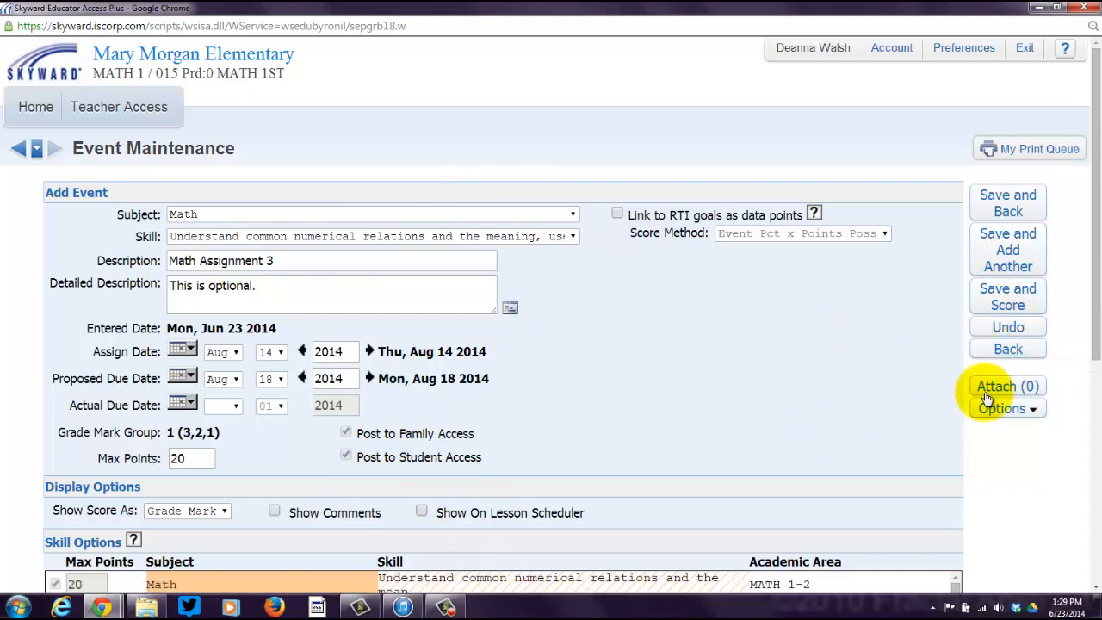
Bring up Attachment Maintenance from the Attach (0) button
click(1006, 386)
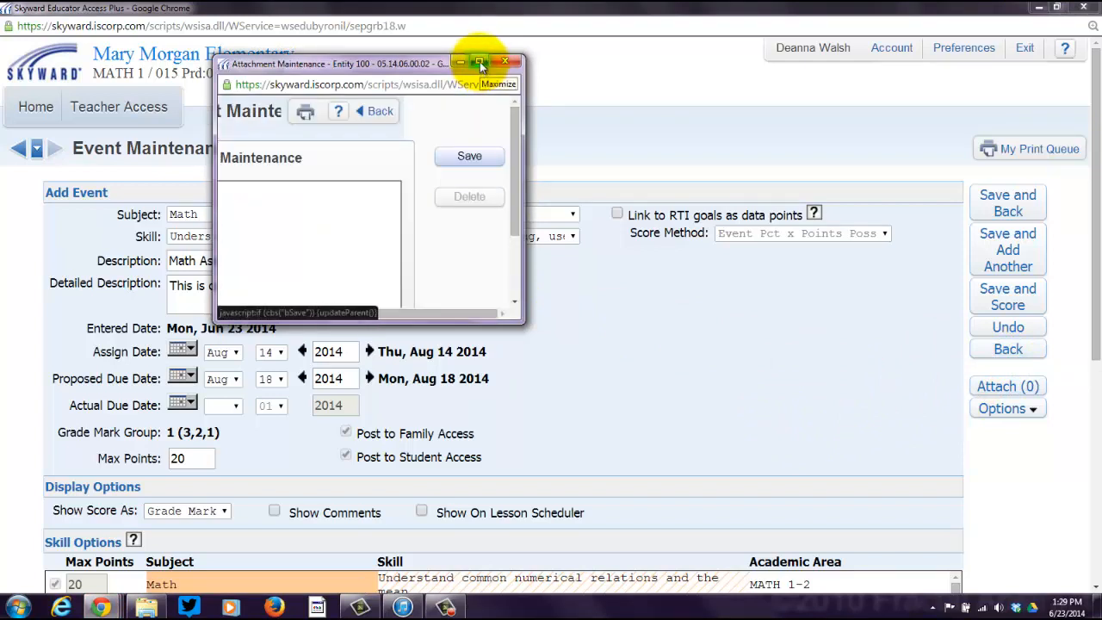
Maximize the Attachment Maintenance popup without choosing a file
click(477, 62)
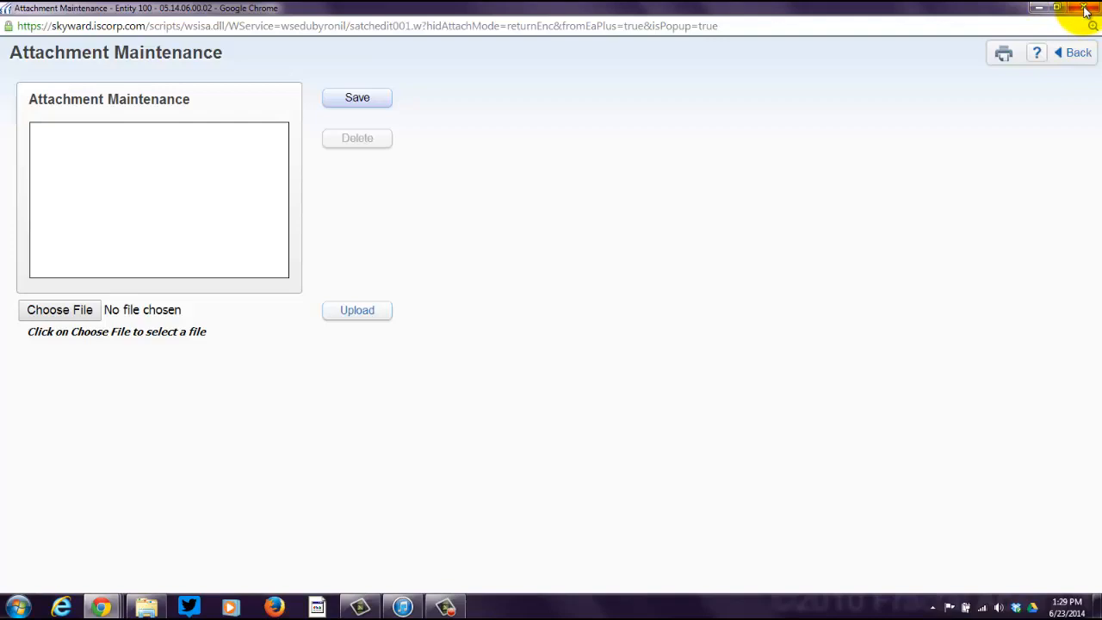
mouse_move(1085, 9)
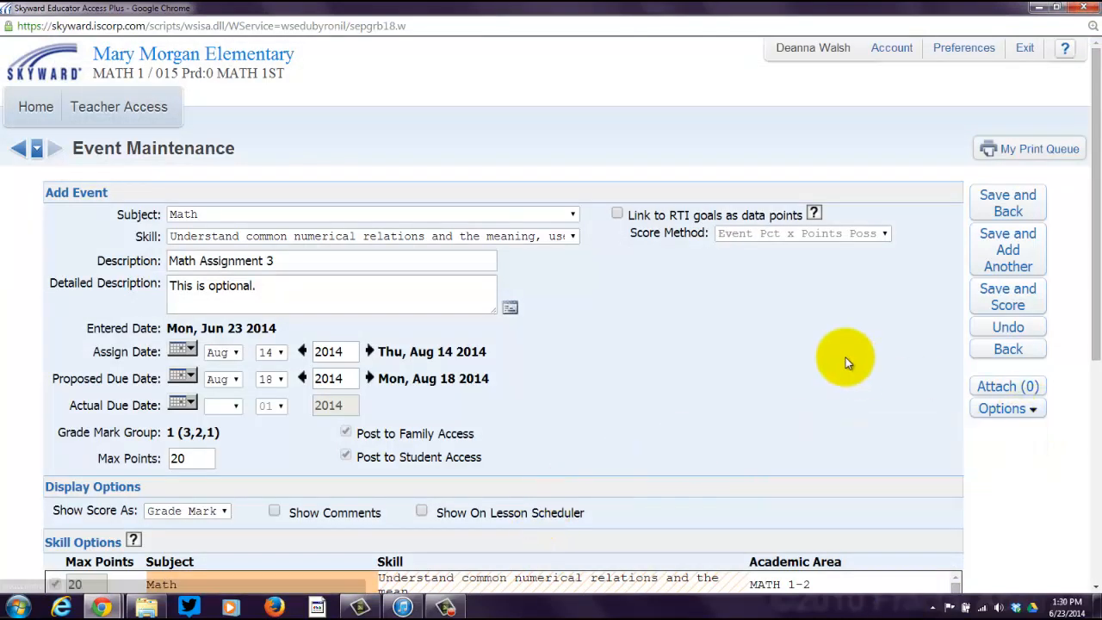
mouse_move(848, 353)
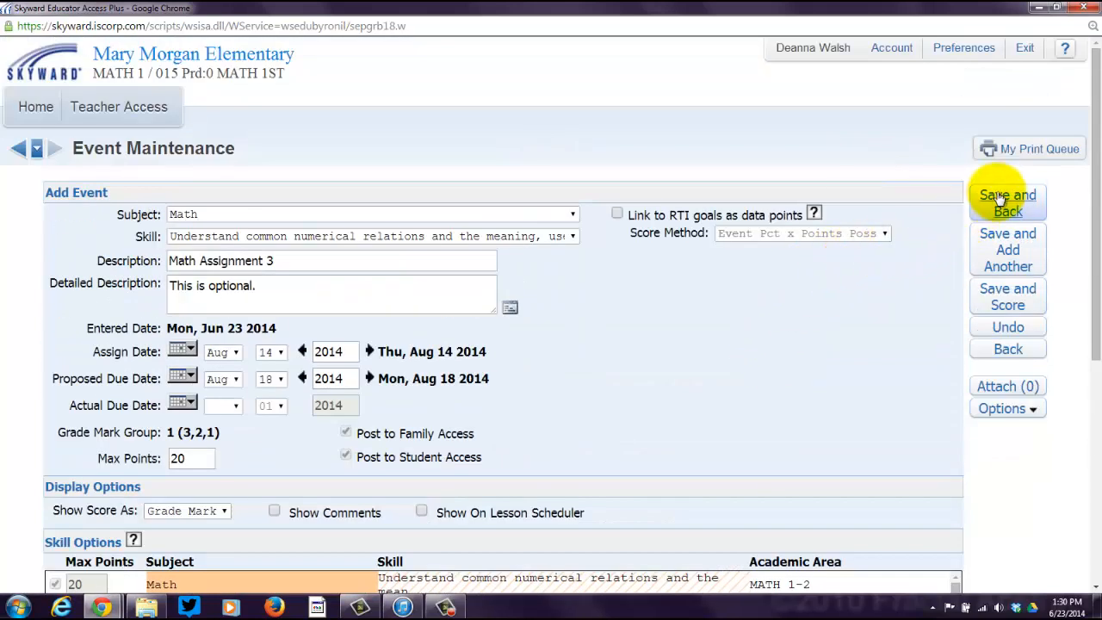
Save Math Assignment 3 with Save and Back, returning to the gradebook
click(1006, 203)
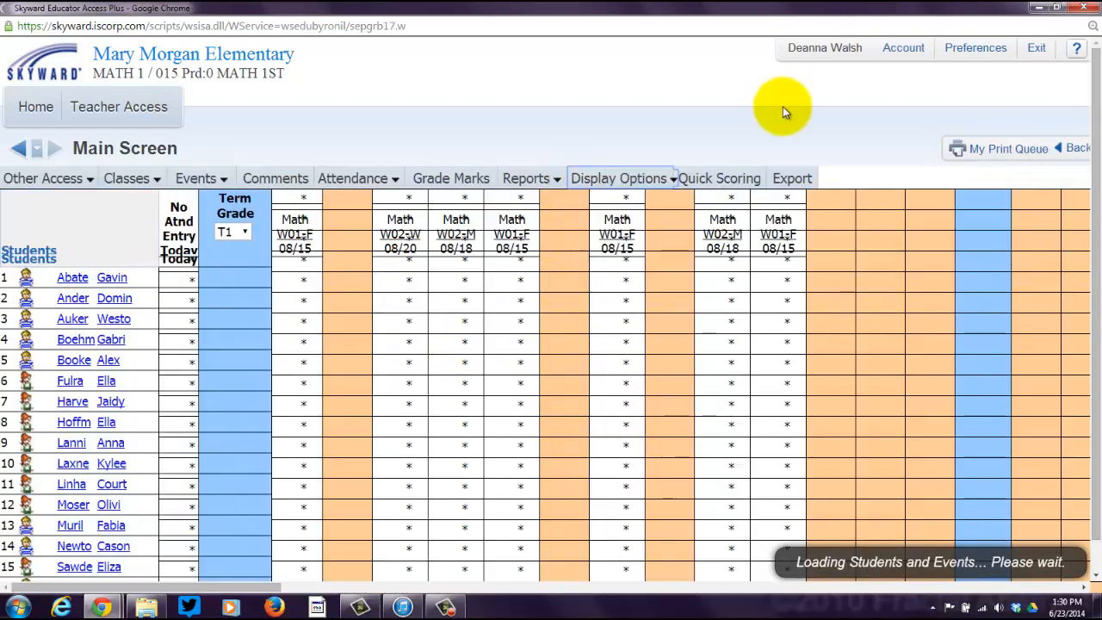
mouse_move(811, 107)
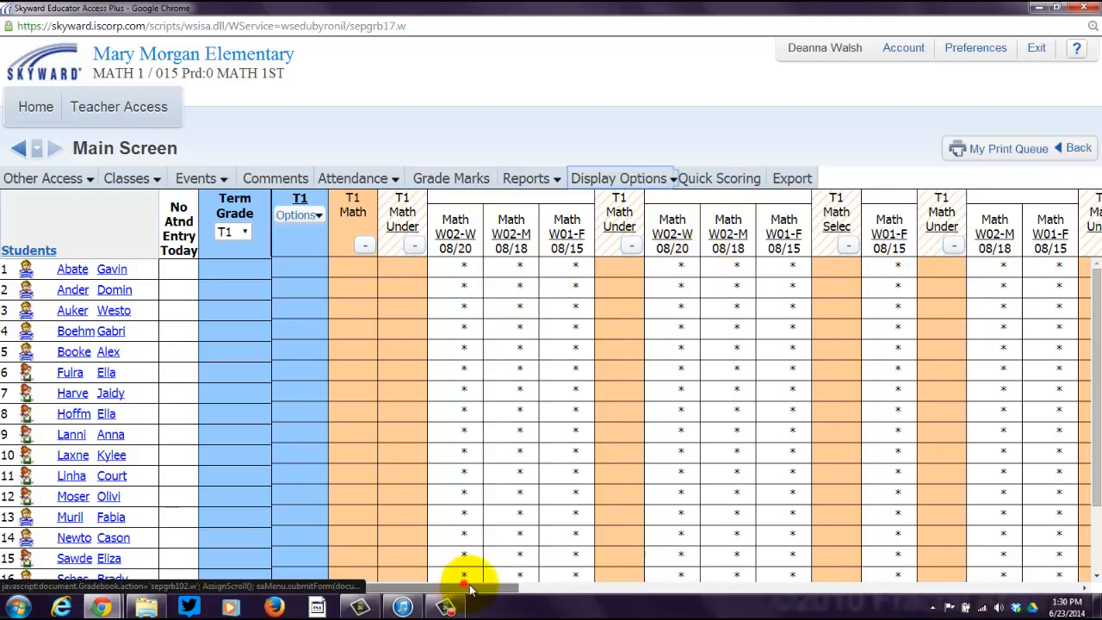
scroll(right, 3)
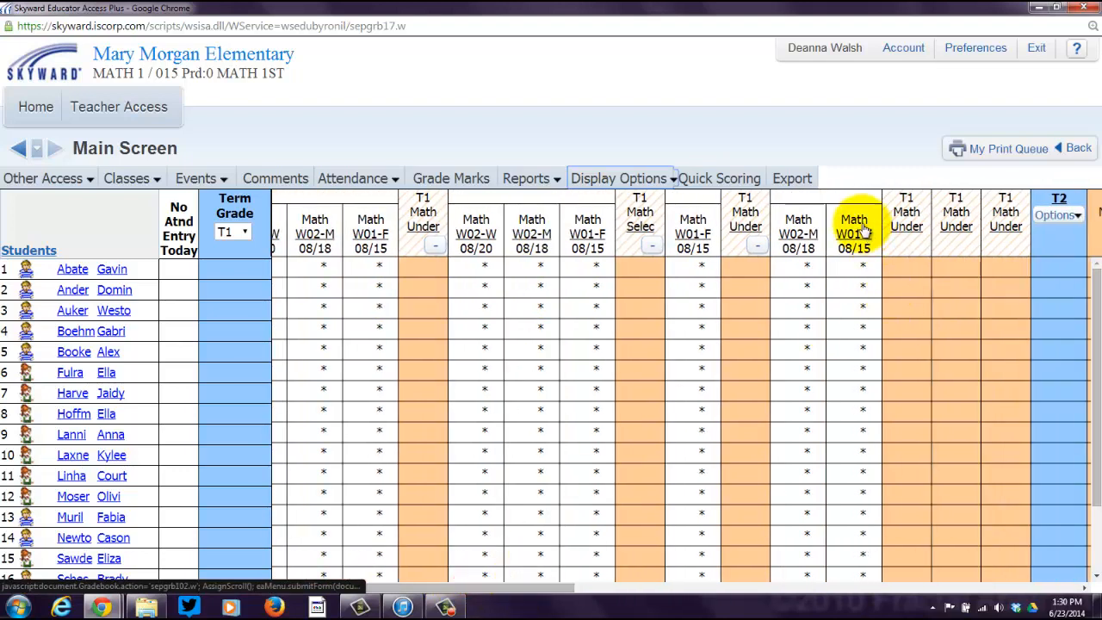
mouse_move(799, 231)
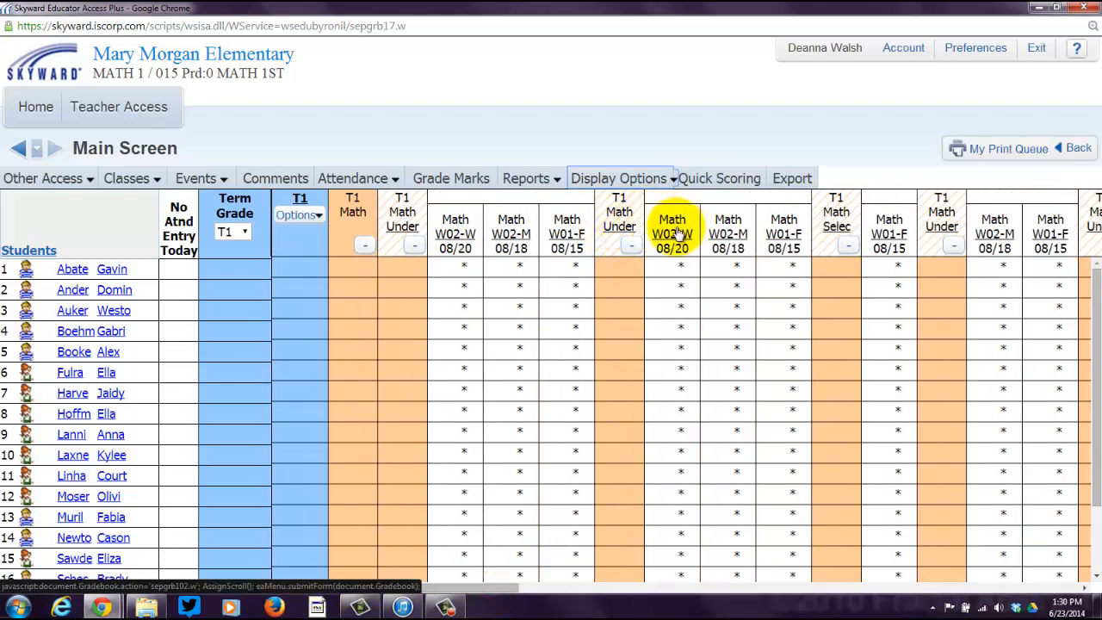
mouse_move(730, 232)
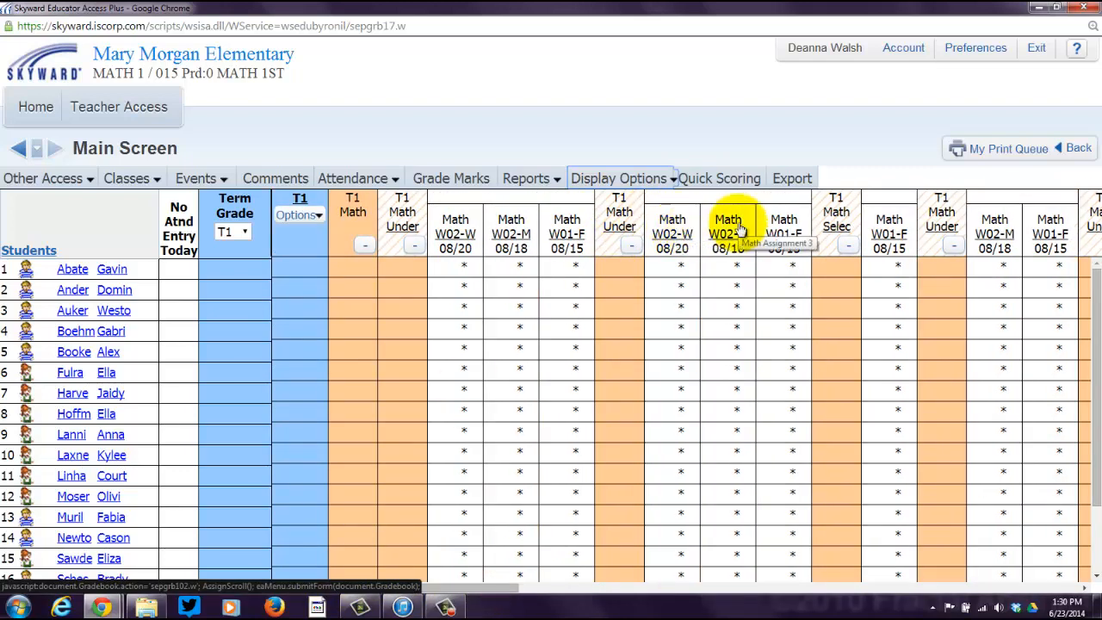
mouse_move(510, 232)
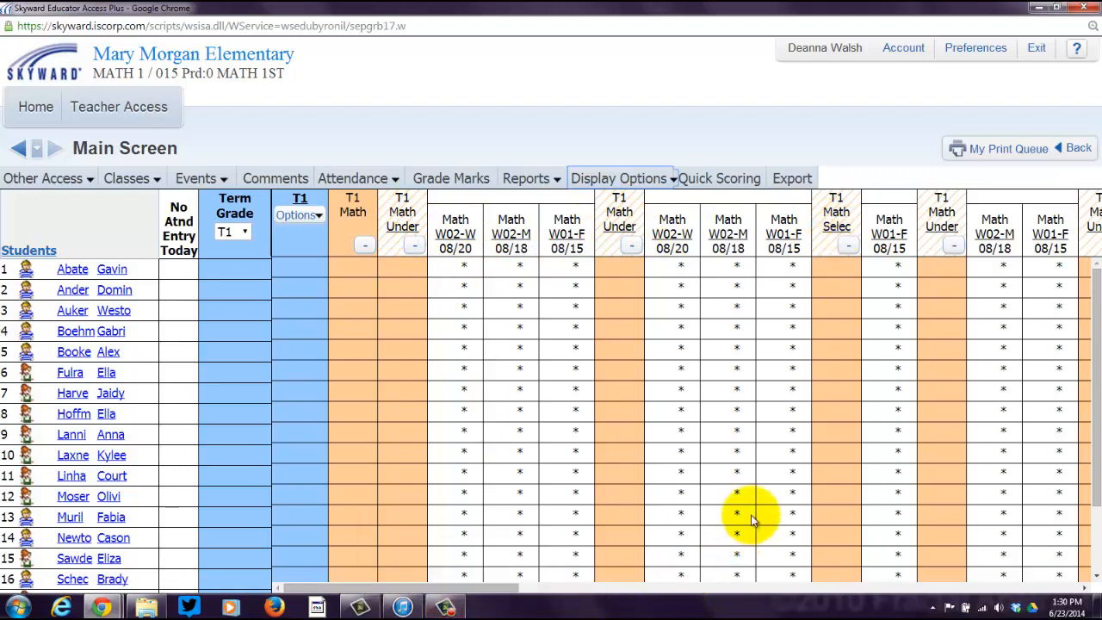
scroll(right, 3)
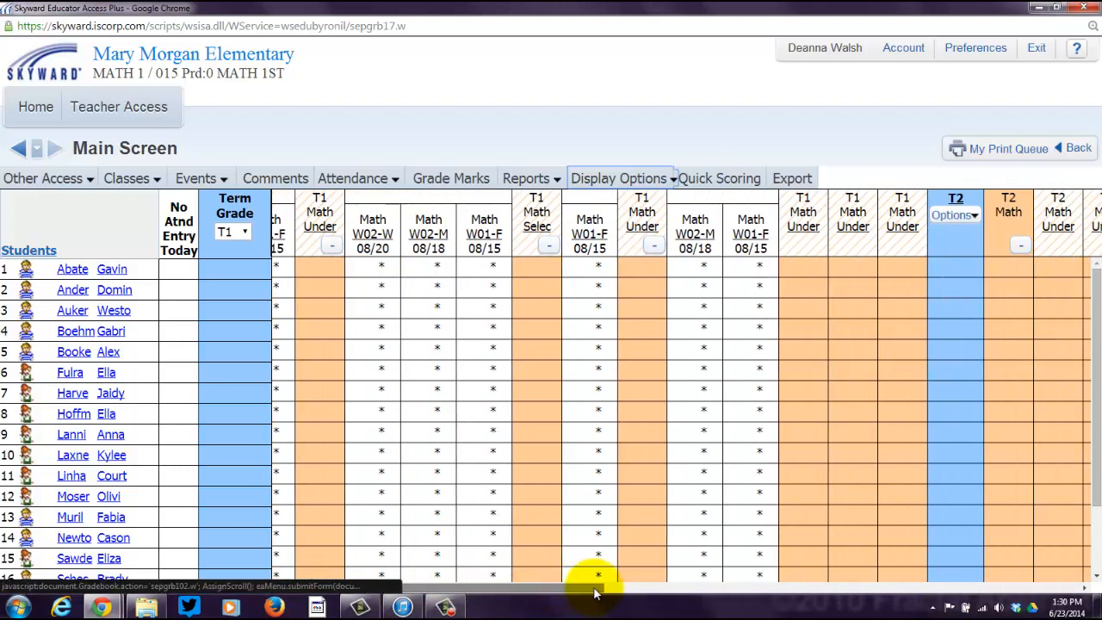